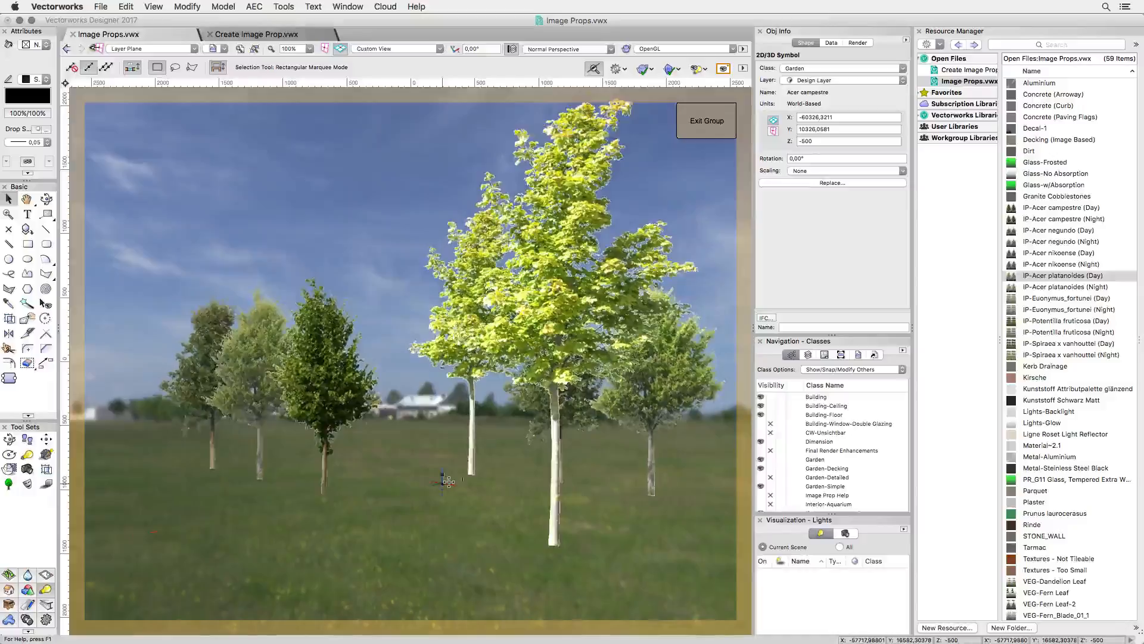
Select a tree prop and orbit the scene with the Flyover tool to view all seven trees.
click(321, 365)
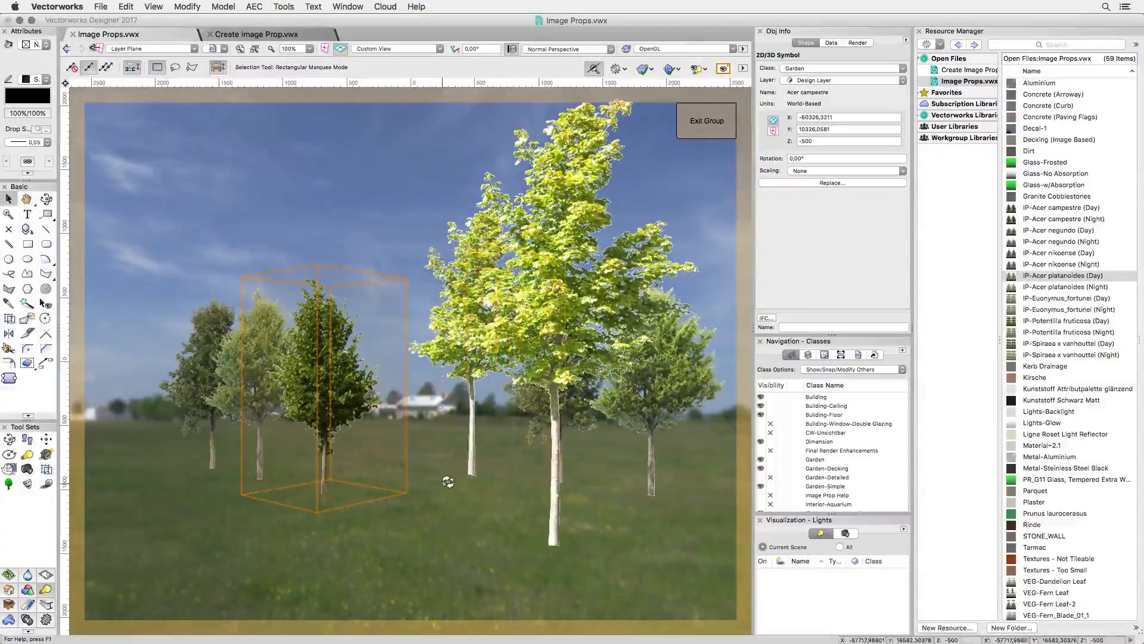
click(45, 199)
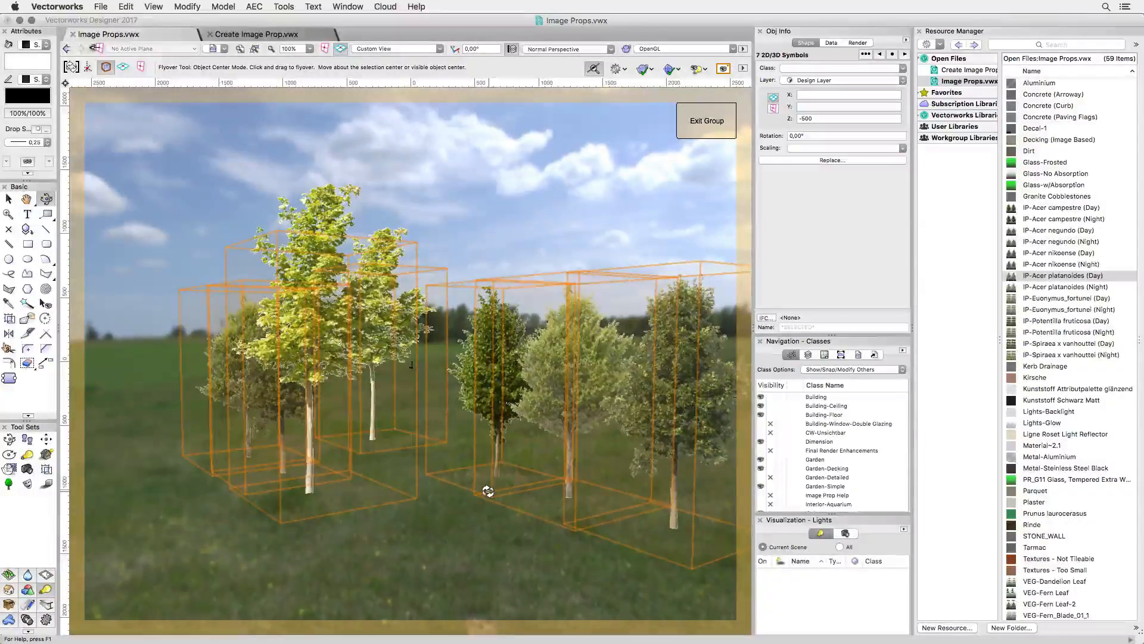
View the trees from Top in Wireframe, revealing them as crossed rectangular planes.
click(396, 49)
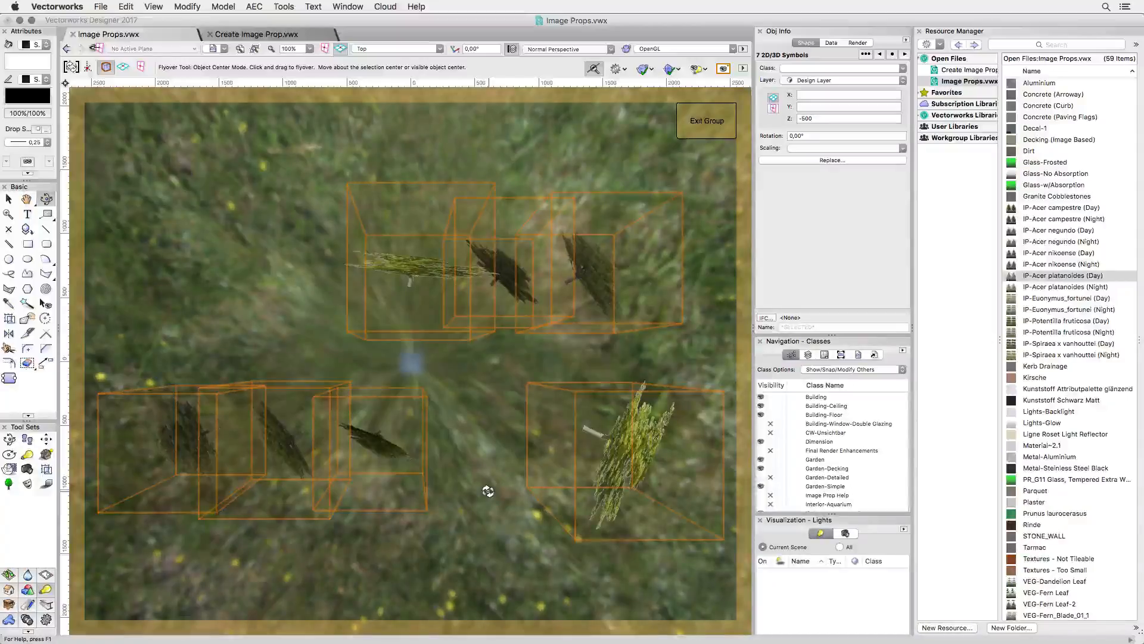
click(681, 48)
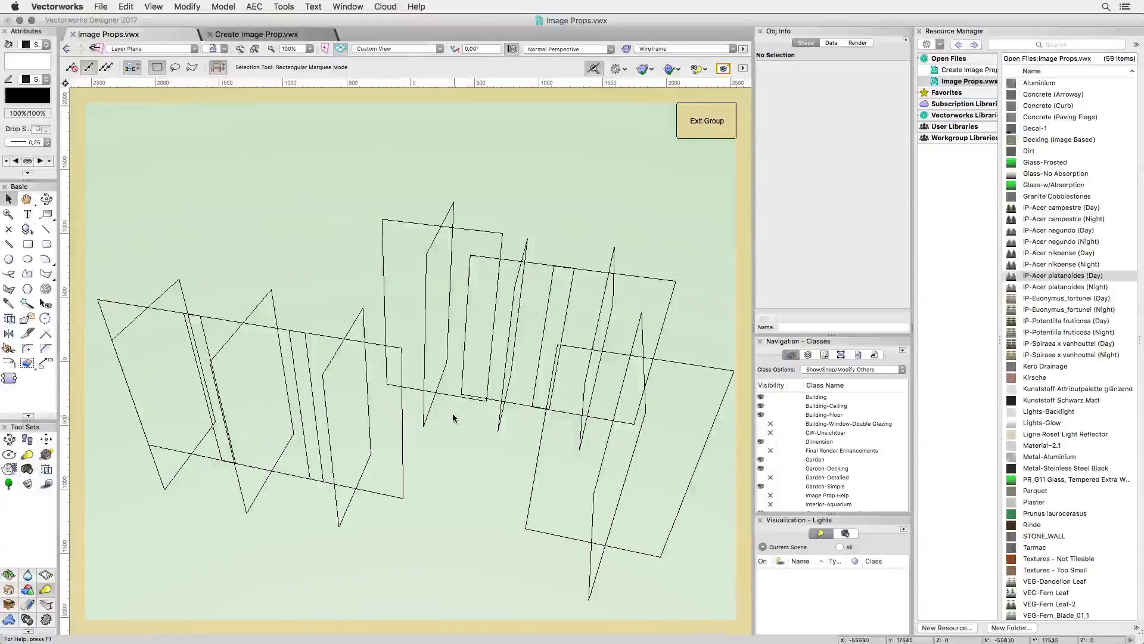
click(255, 35)
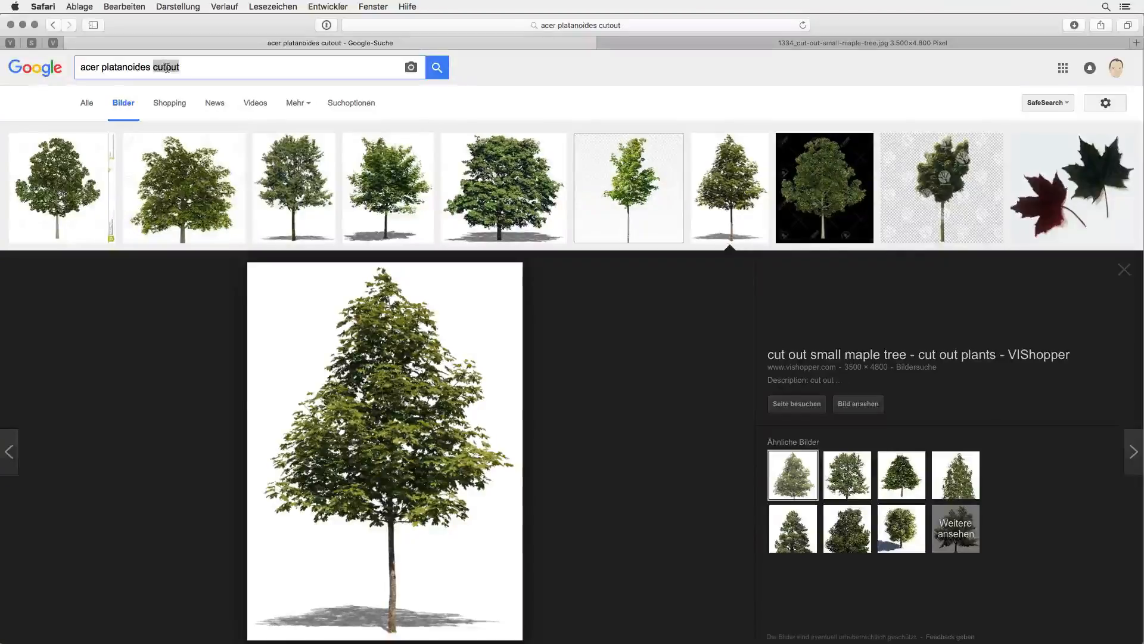
mouse_move(327, 283)
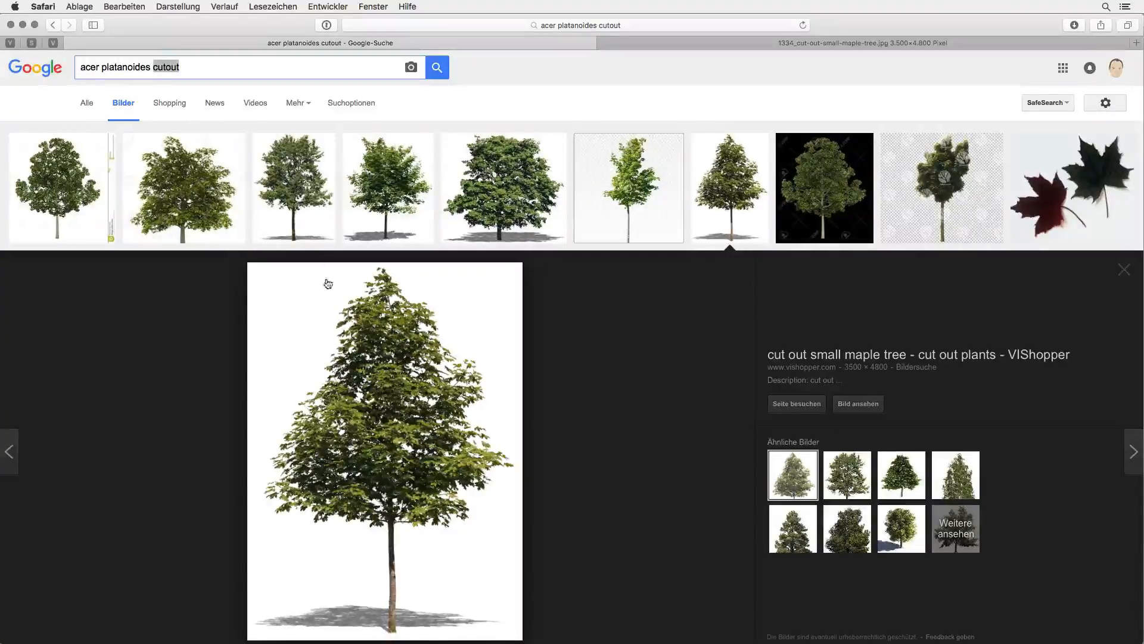
mouse_move(803, 395)
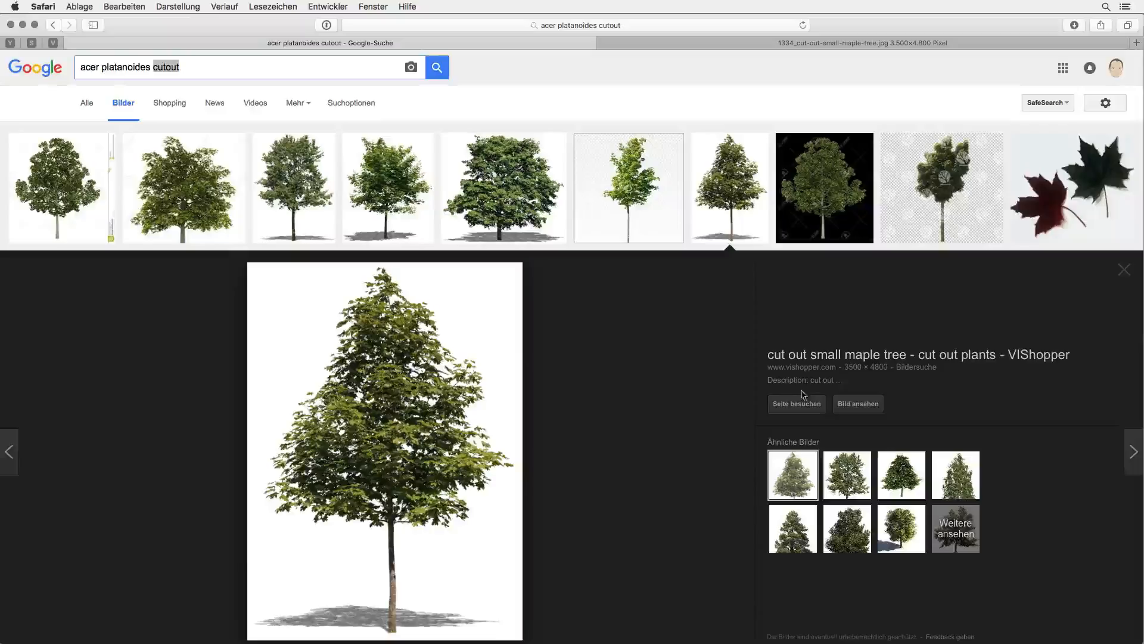
Enlarge the cut-out small maple tree preview in the Google image results.
click(858, 404)
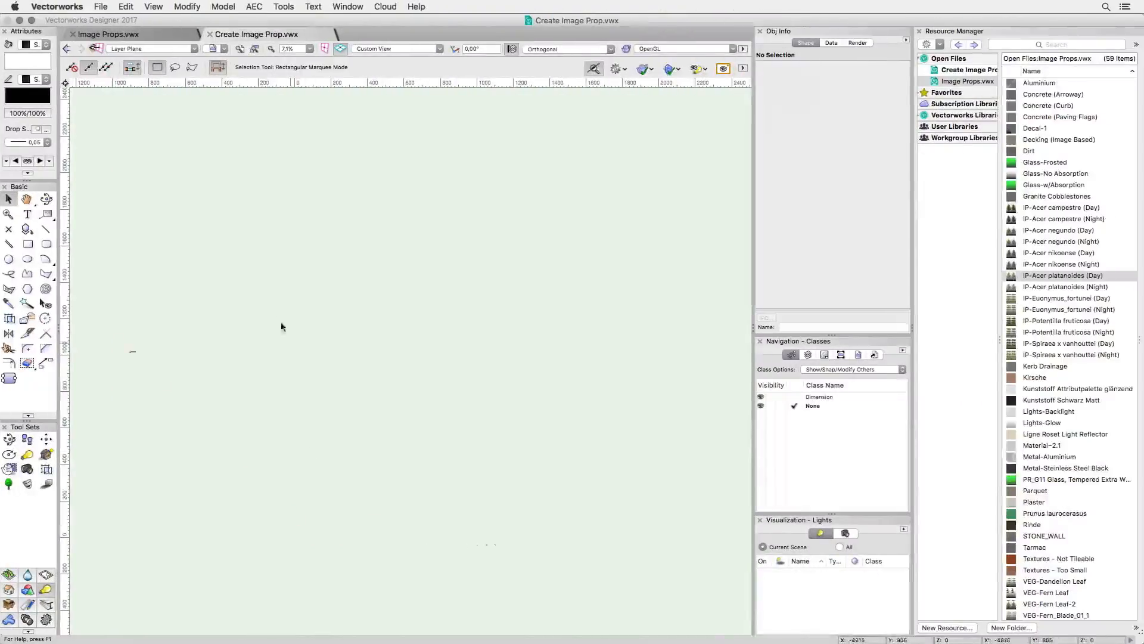
Create a crossed-plane image prop from the tree screenshot PNG named 'Acer platanoides'.
click(222, 7)
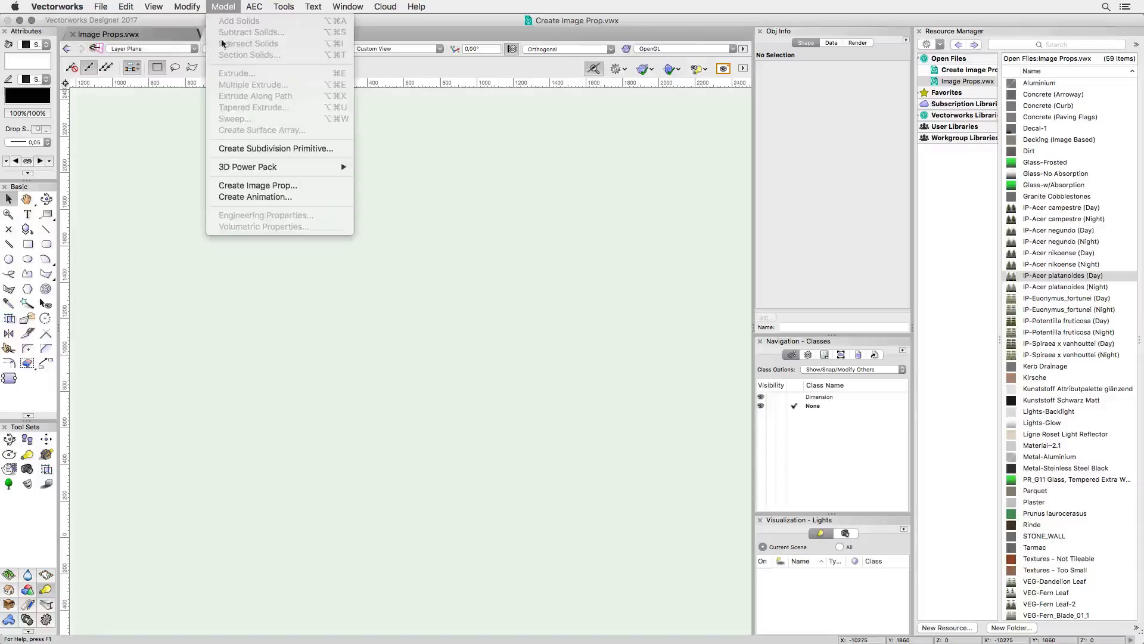
click(257, 185)
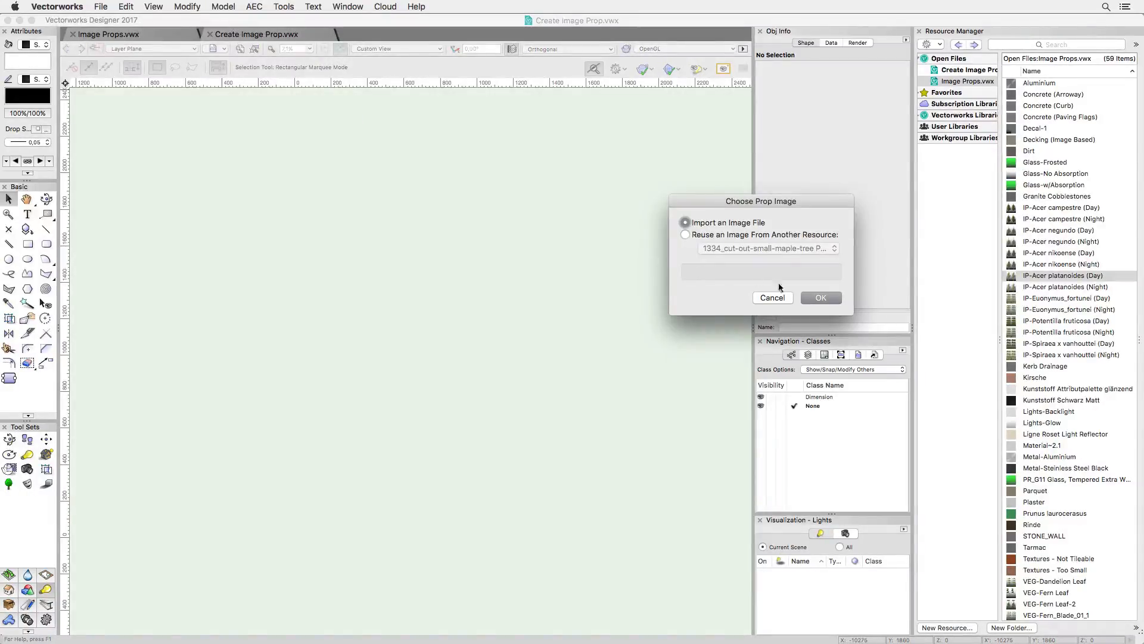
click(820, 298)
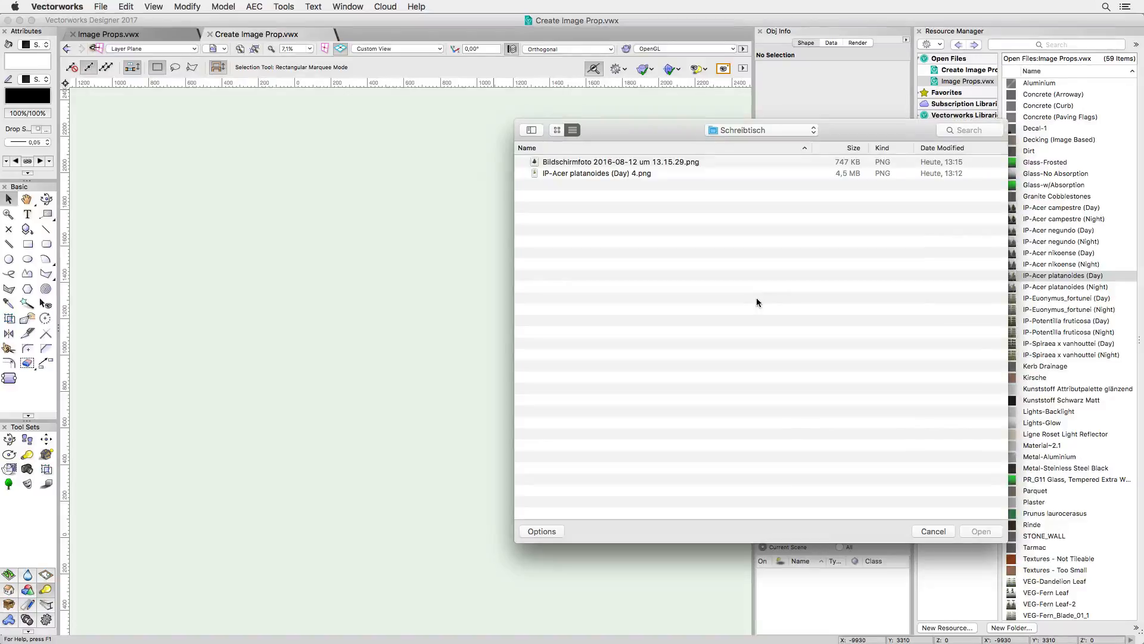
click(620, 161)
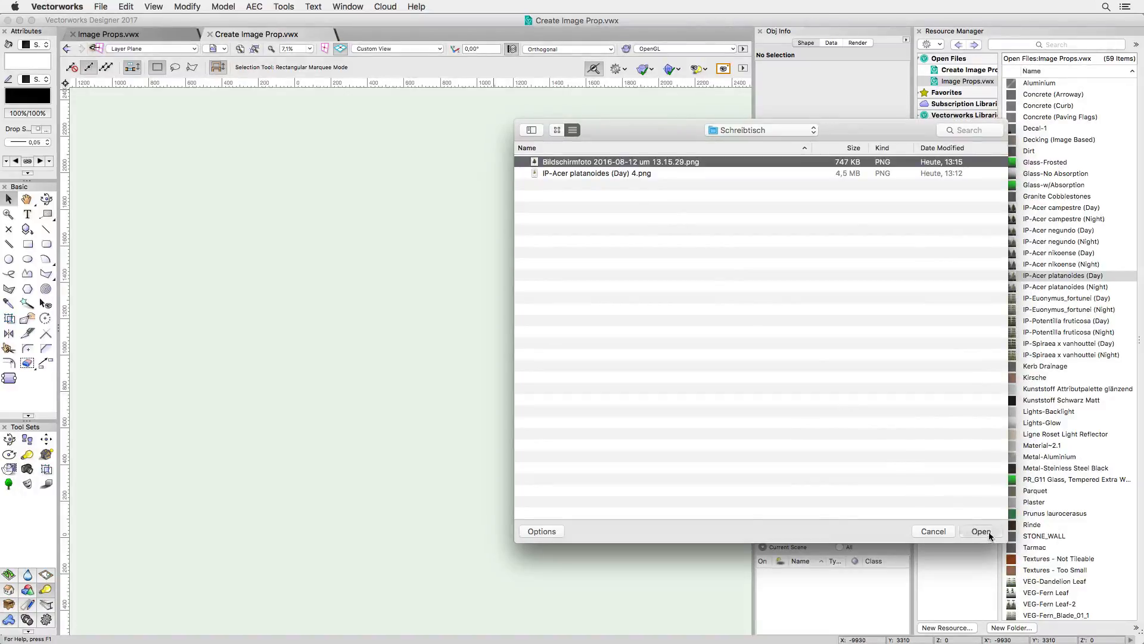
click(981, 530)
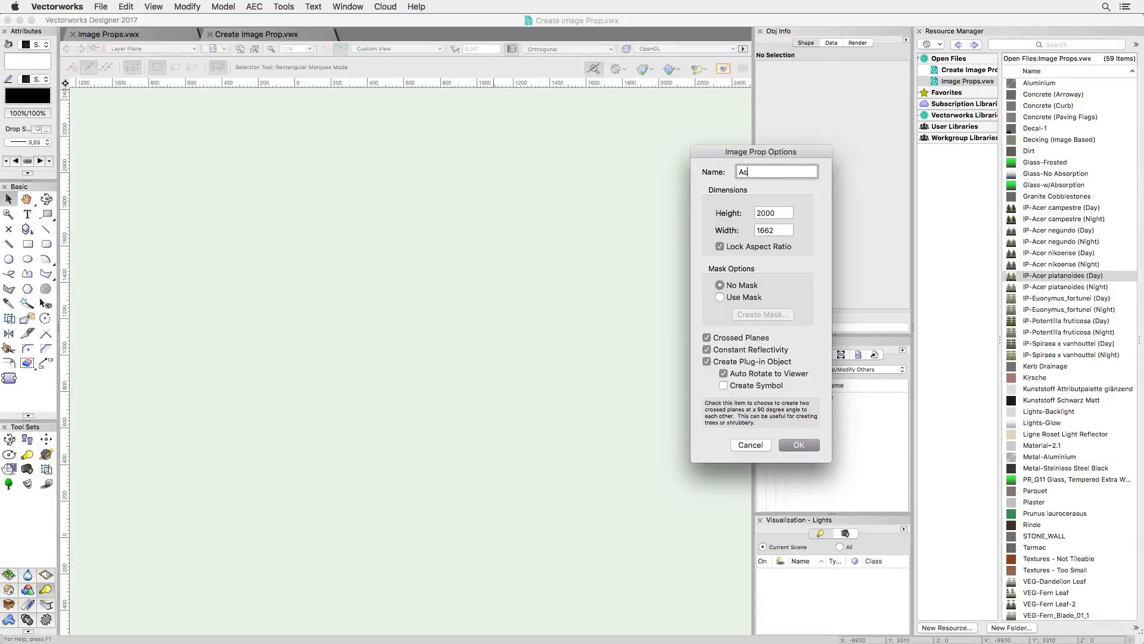
text(Acer platanoides)
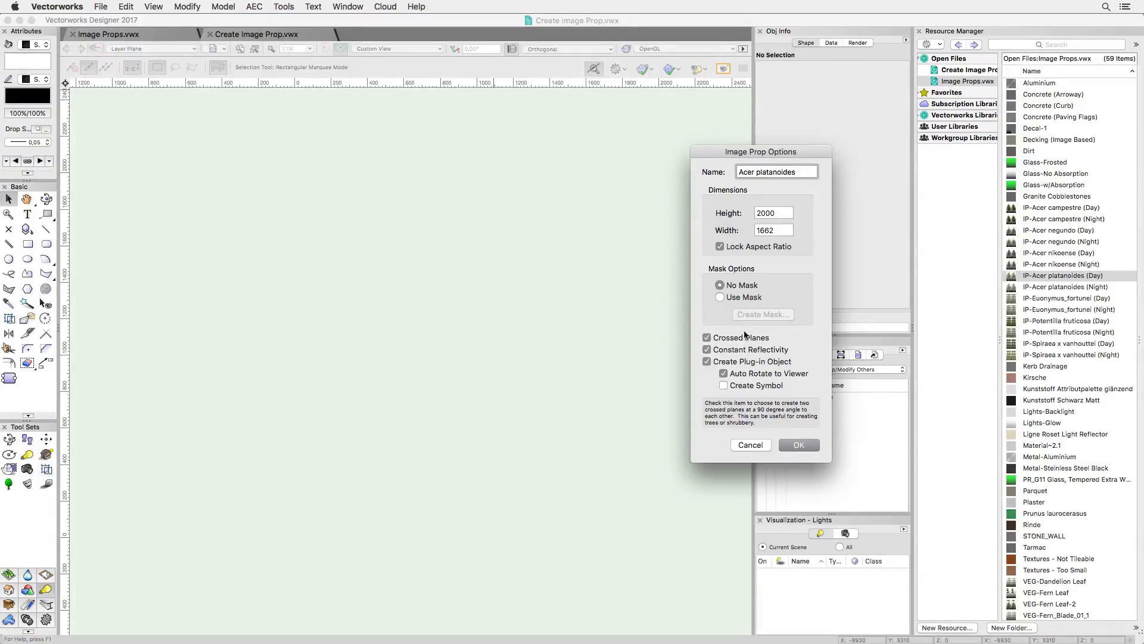
click(798, 444)
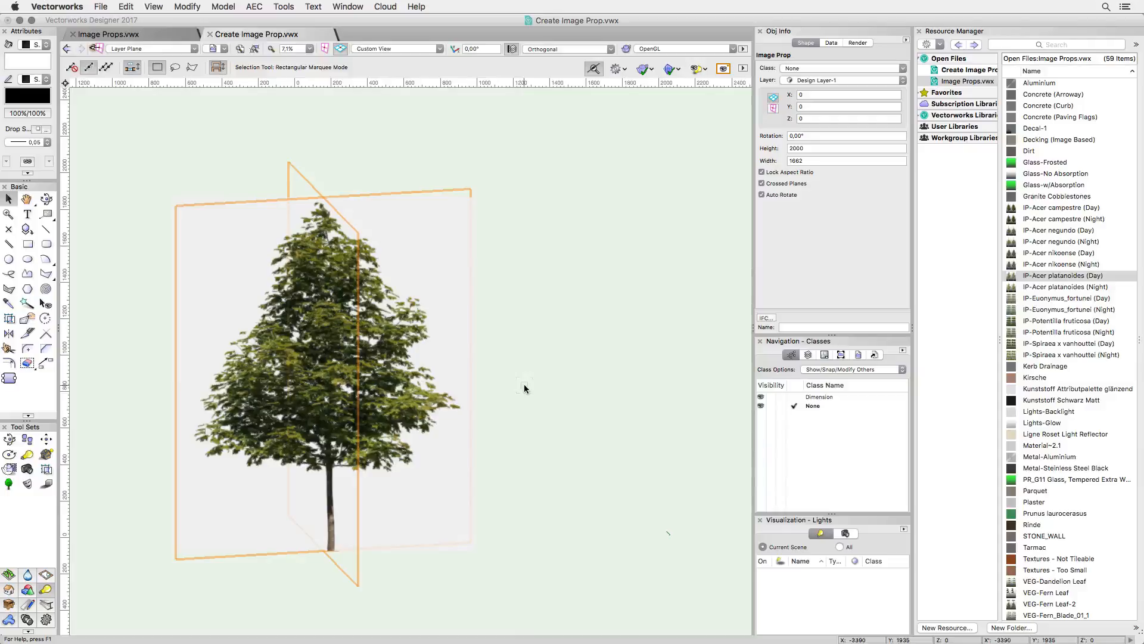
Draw a ground rectangle under the tree and extrude it into a flat slab.
click(70, 66)
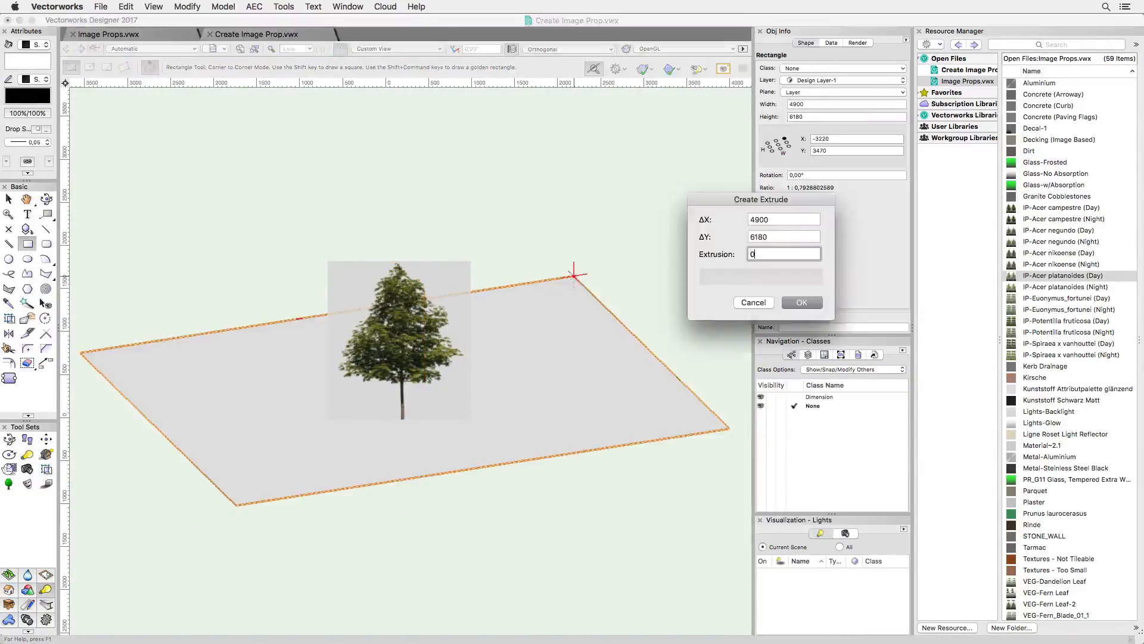
click(801, 301)
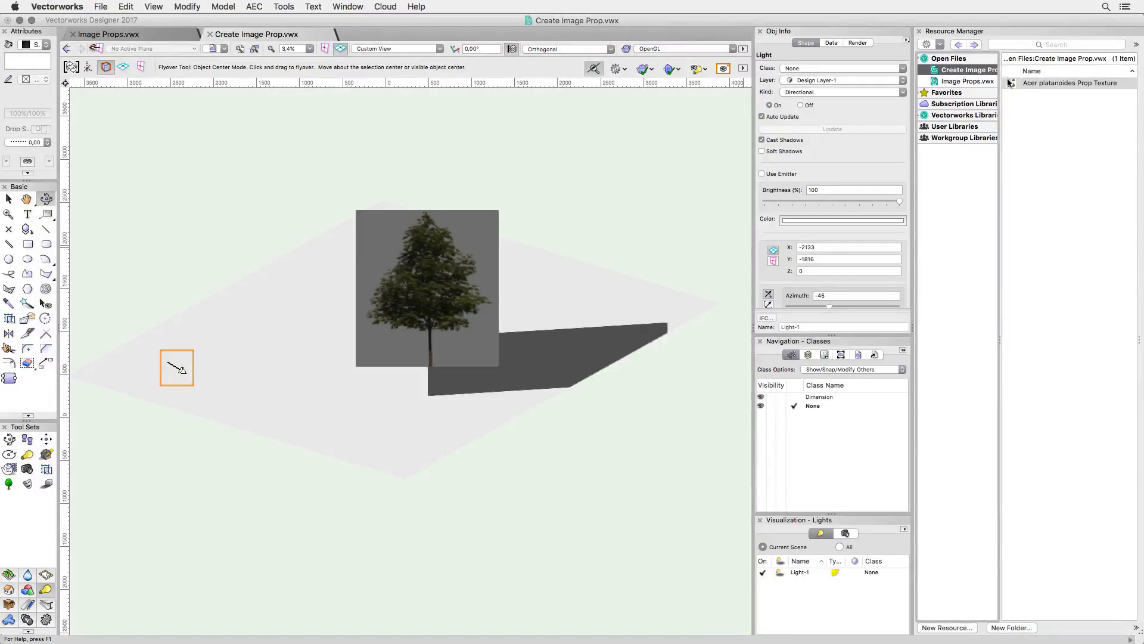
Give the Acer platanoides Prop Texture an Image Mask transparency built from its own colour image.
right_click(1069, 82)
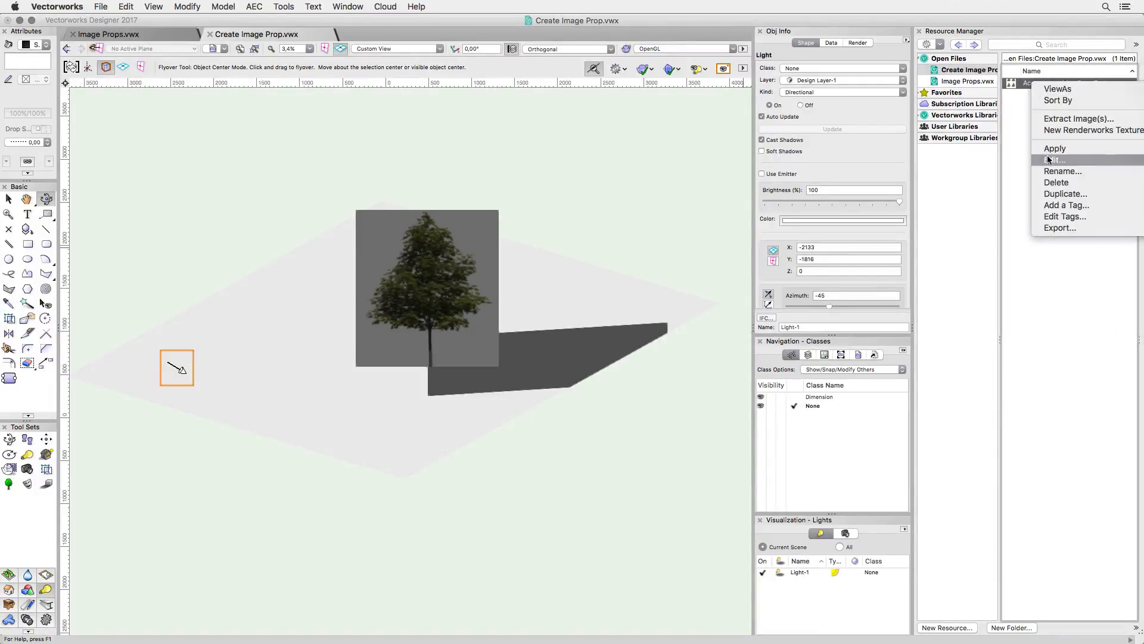
click(1055, 160)
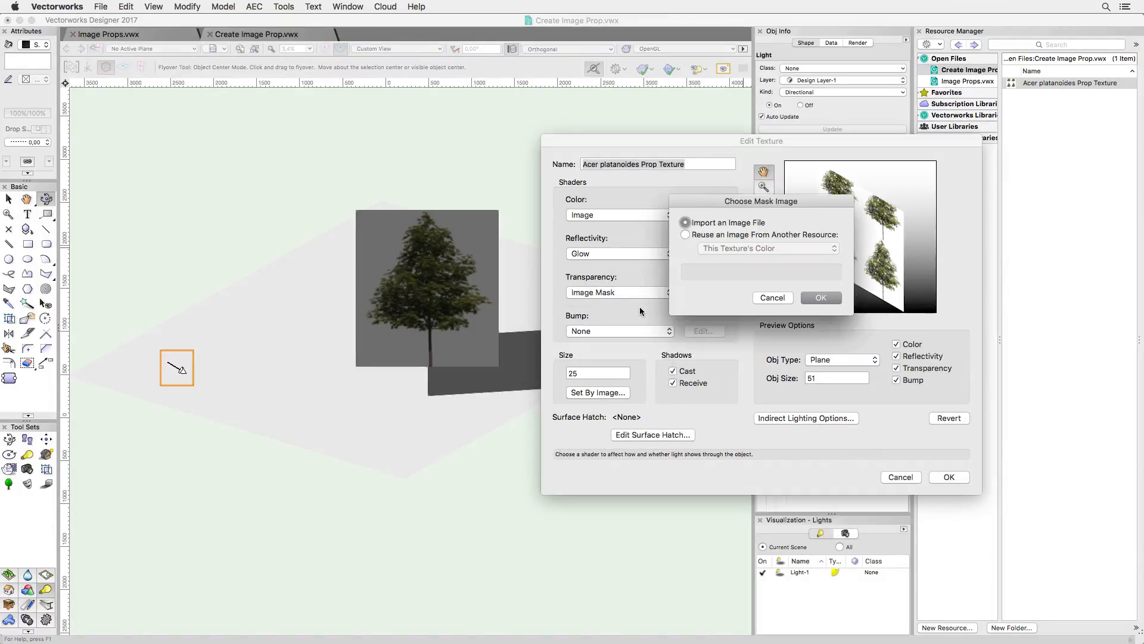
click(686, 235)
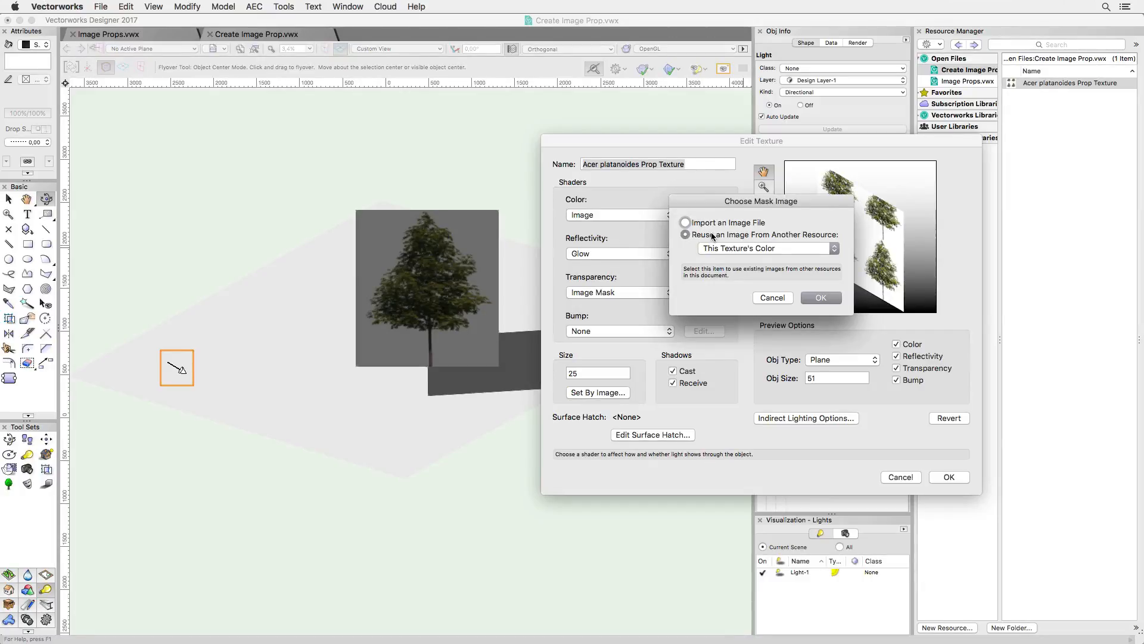
click(684, 234)
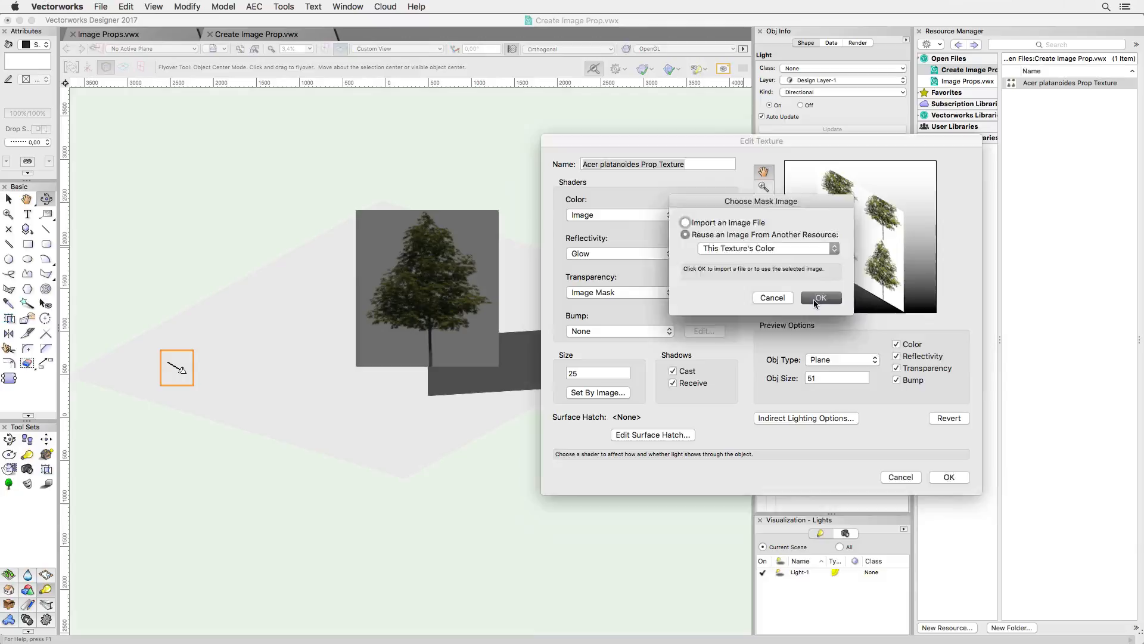
click(820, 298)
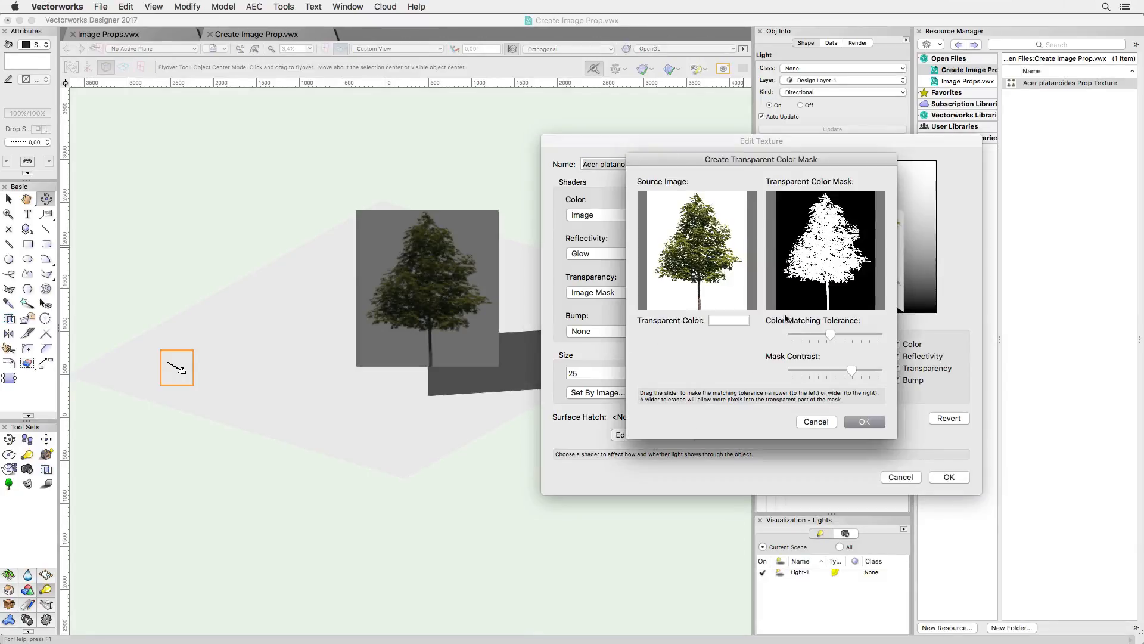
mouse_move(825, 338)
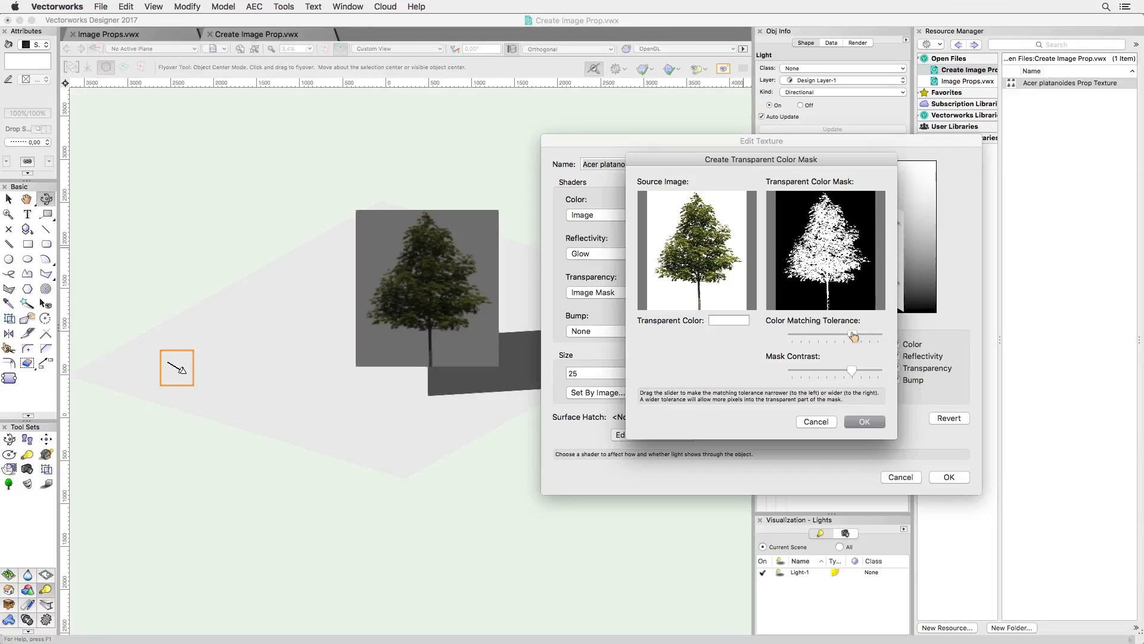
click(864, 422)
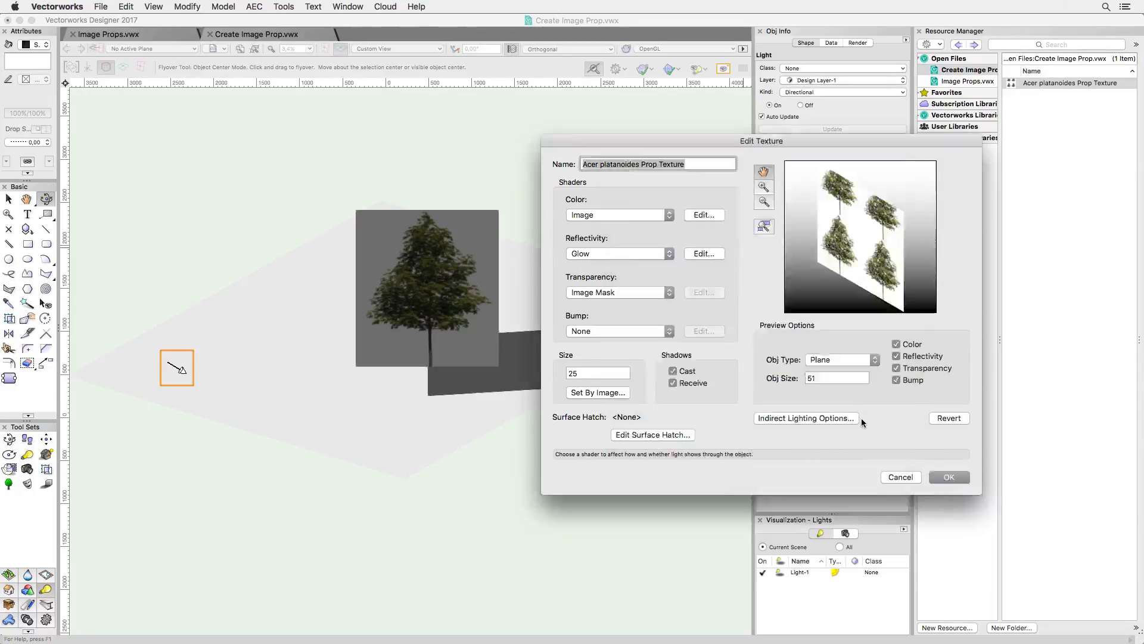
Accept the image mask settings and save the texture so the prop casts a tree-shaped shadow.
click(703, 292)
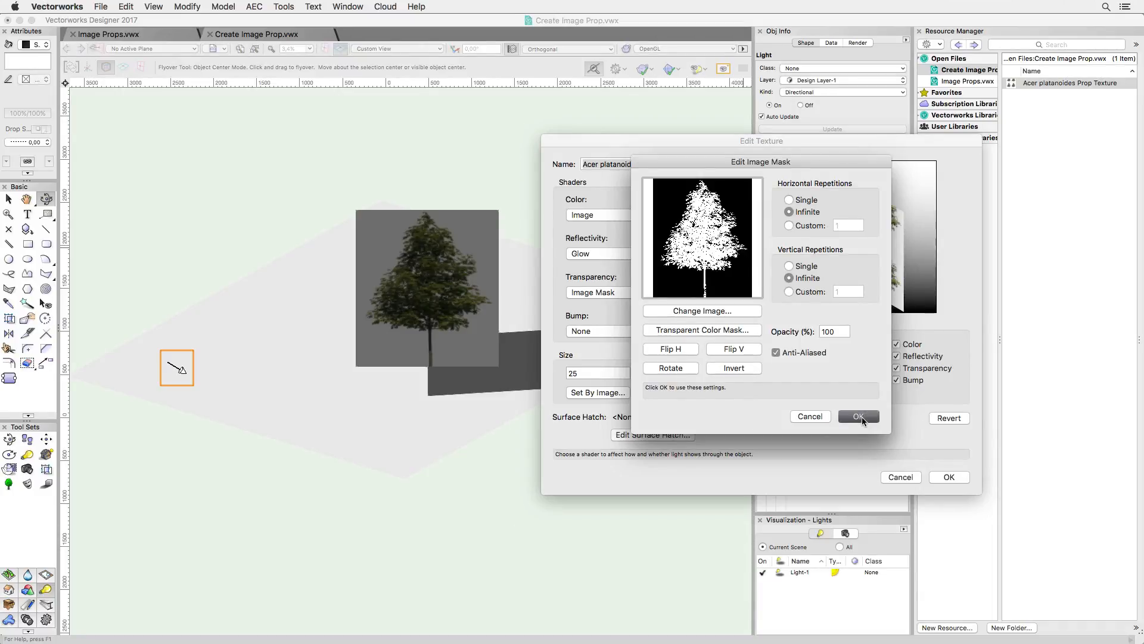
click(857, 417)
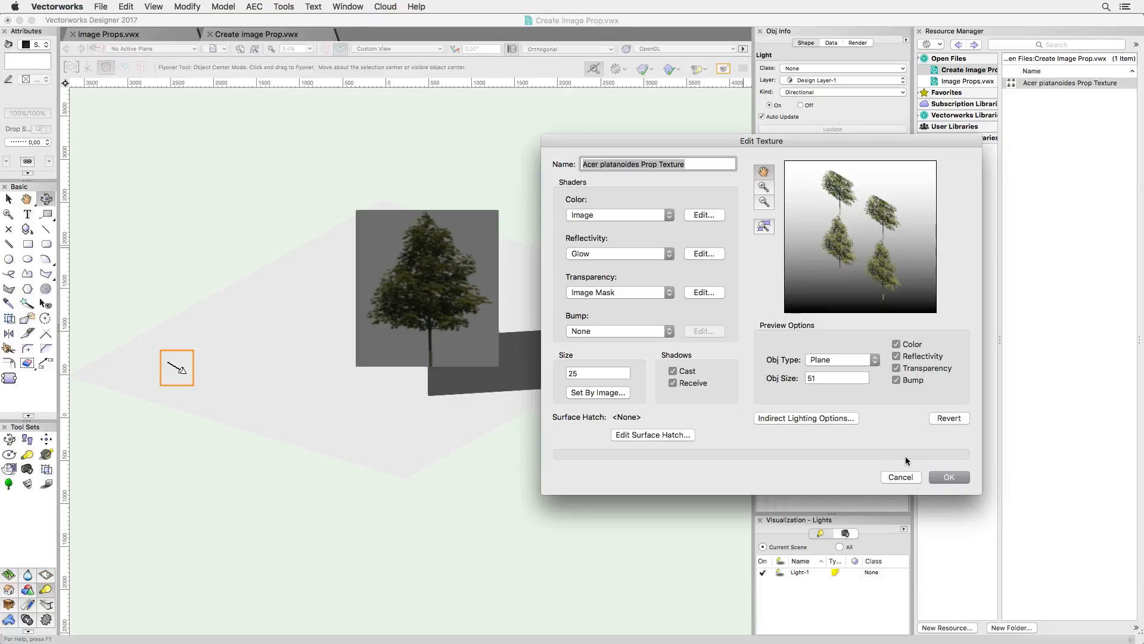
click(947, 477)
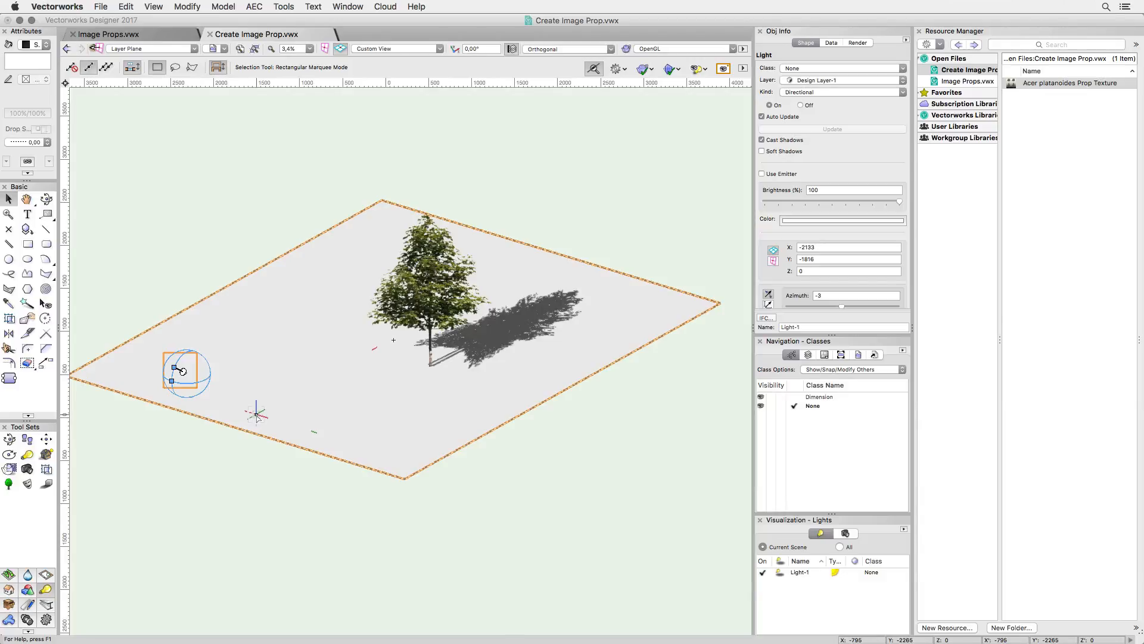
Drag the masked tree prop further right on the ground slab.
click(420, 292)
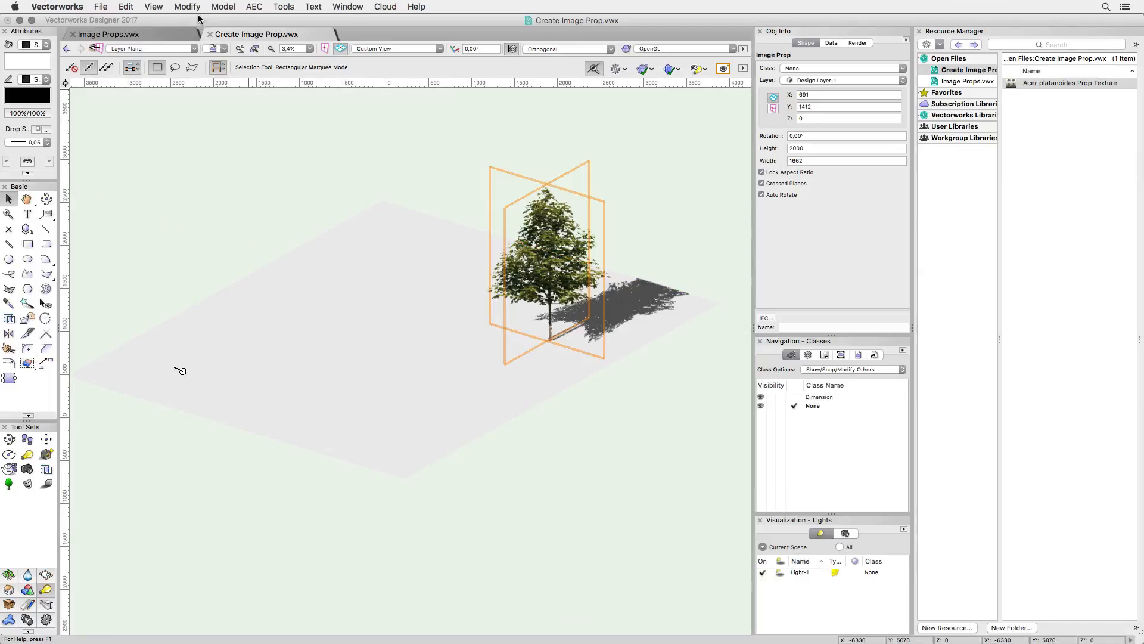
Create a second image prop from the platanoides day PNG, masked by its own alpha channel.
click(223, 7)
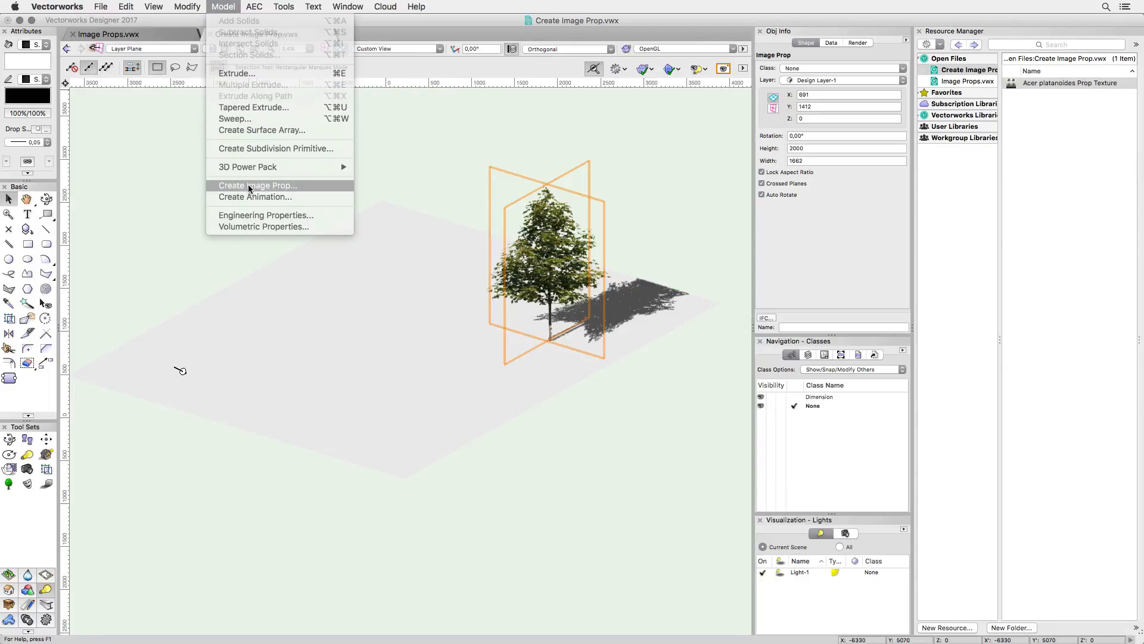
click(256, 184)
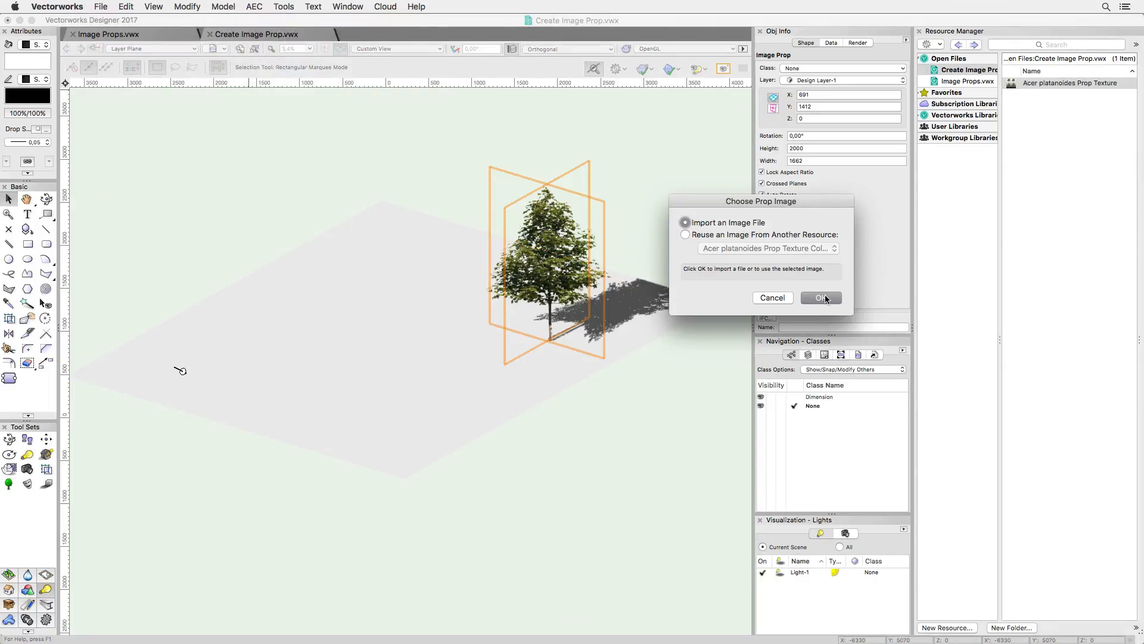
click(820, 298)
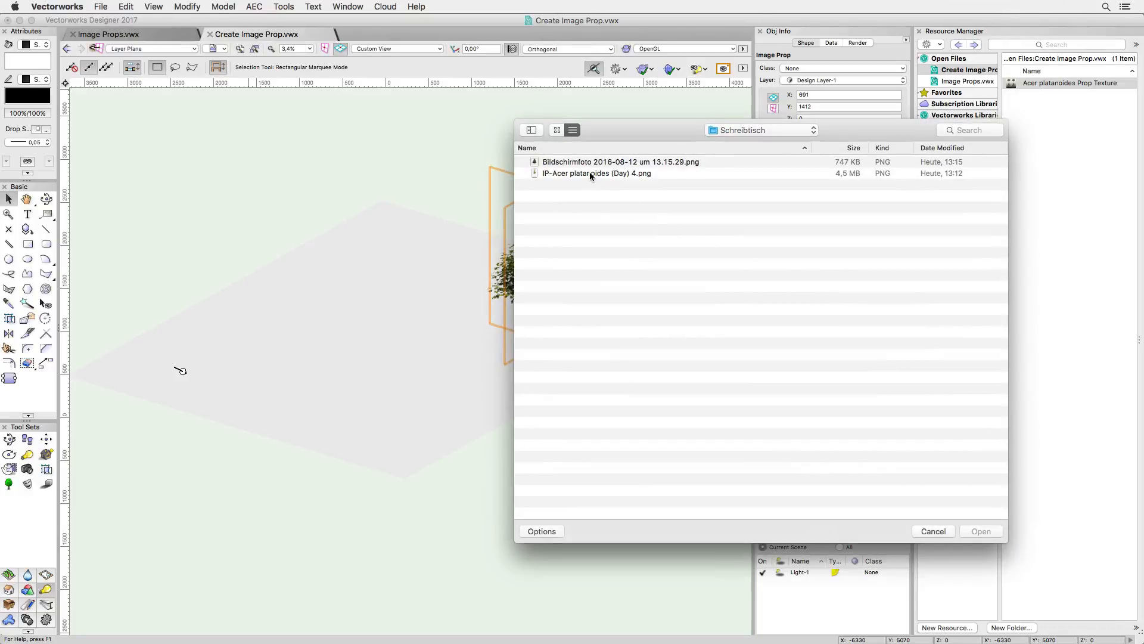
double_click(596, 173)
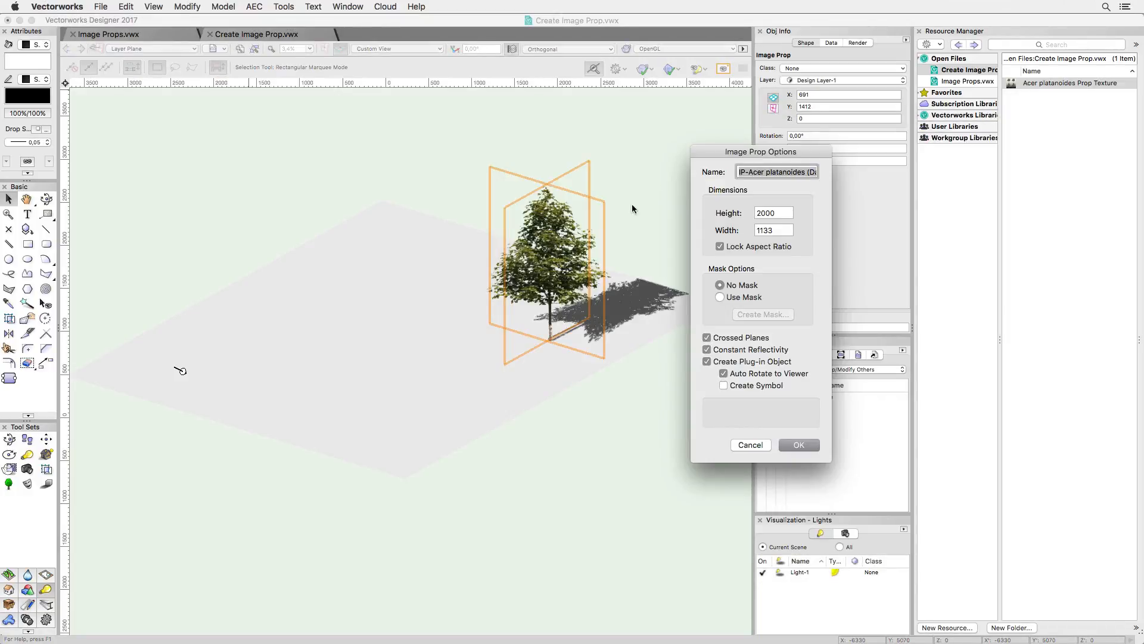
click(719, 297)
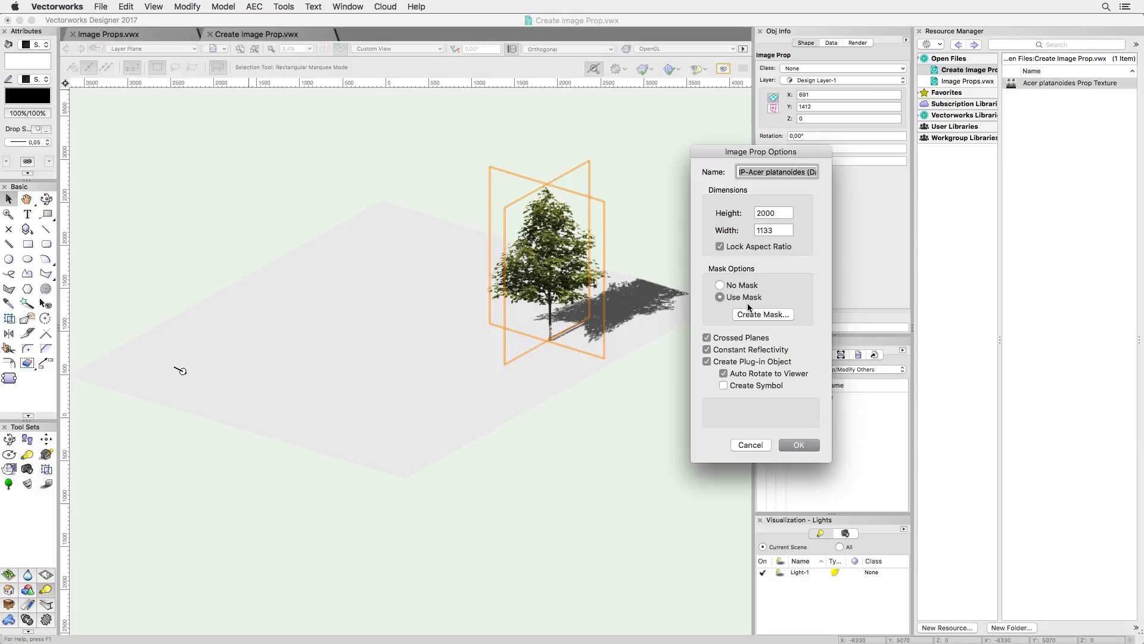
click(762, 314)
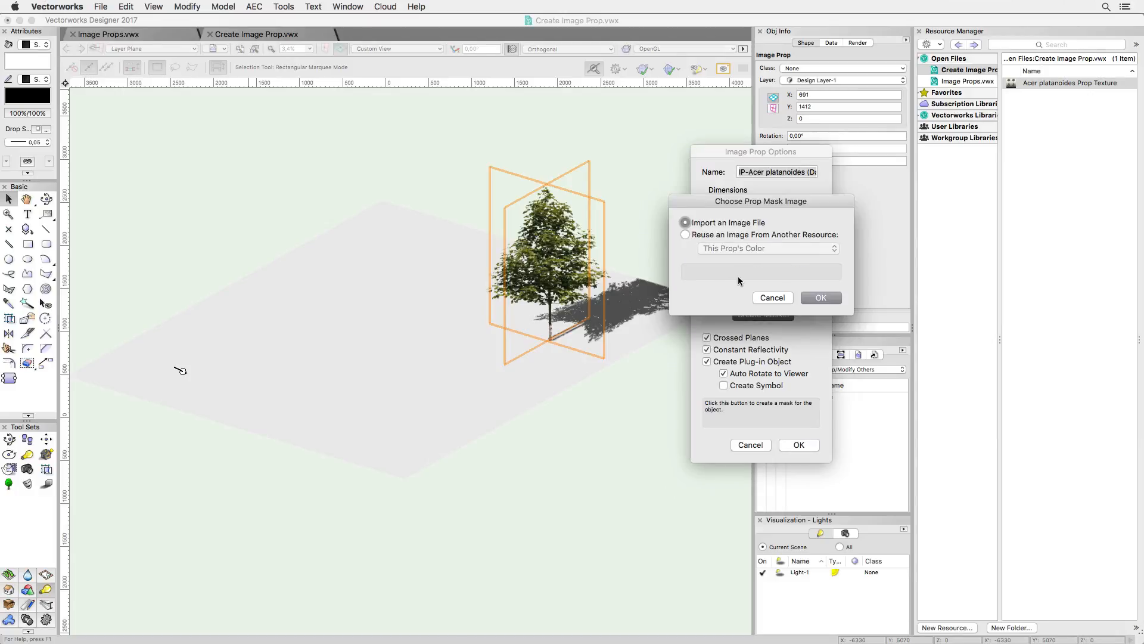
click(686, 235)
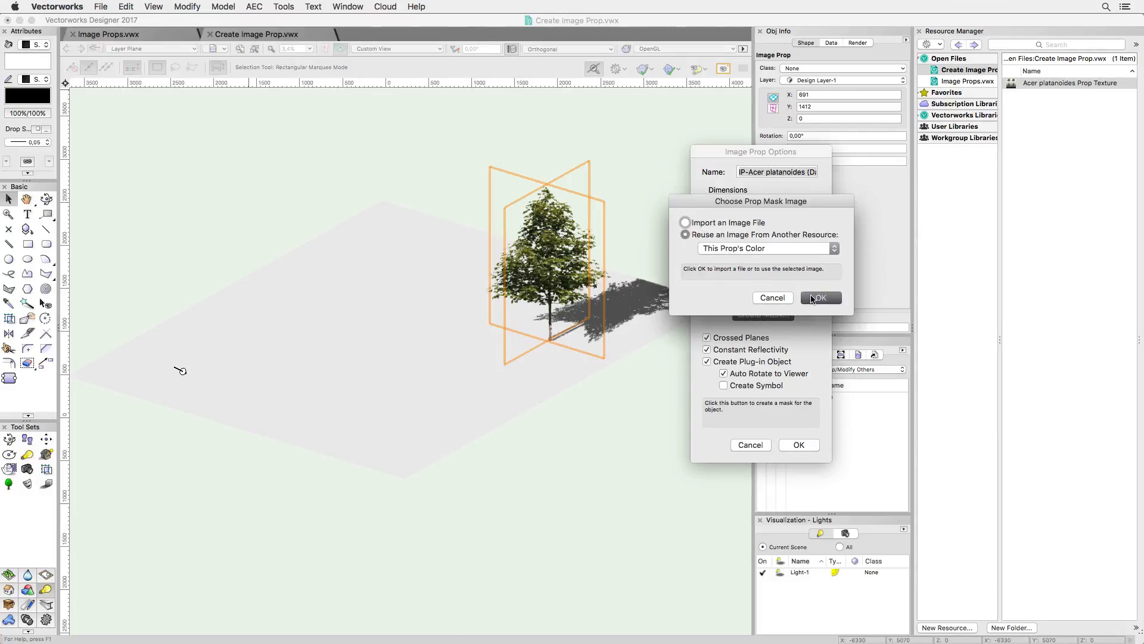
click(820, 297)
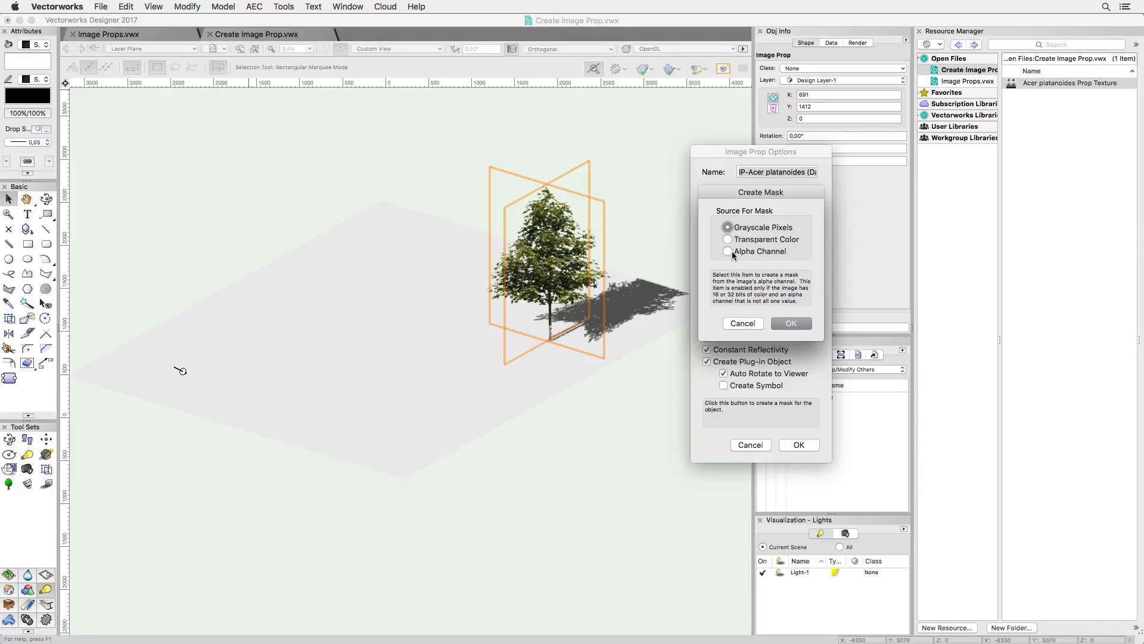
click(727, 252)
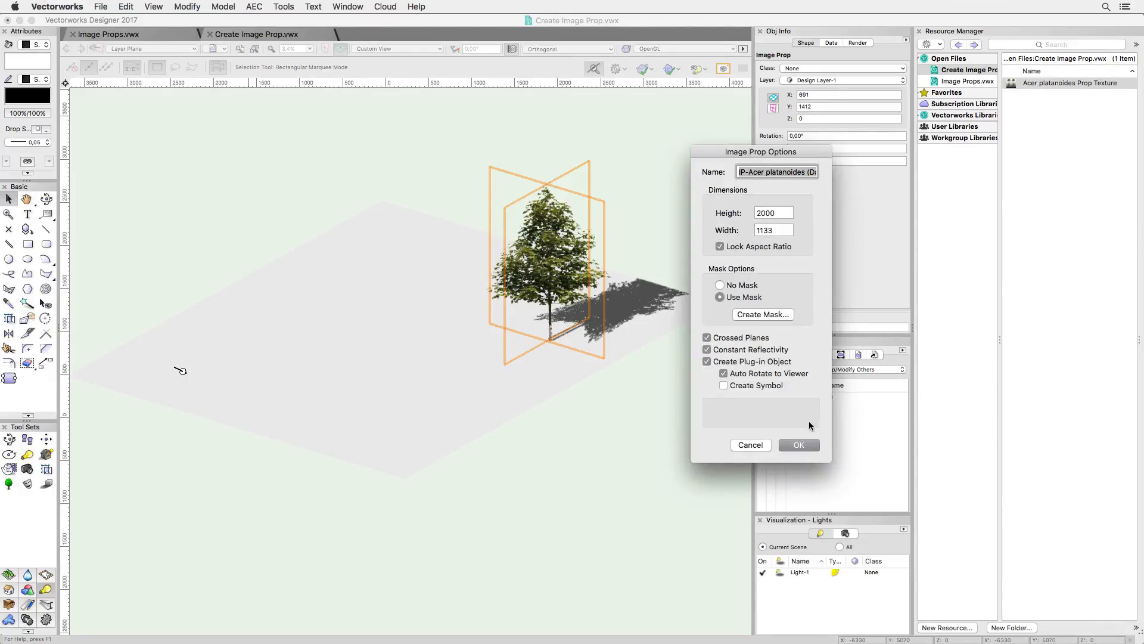
click(799, 445)
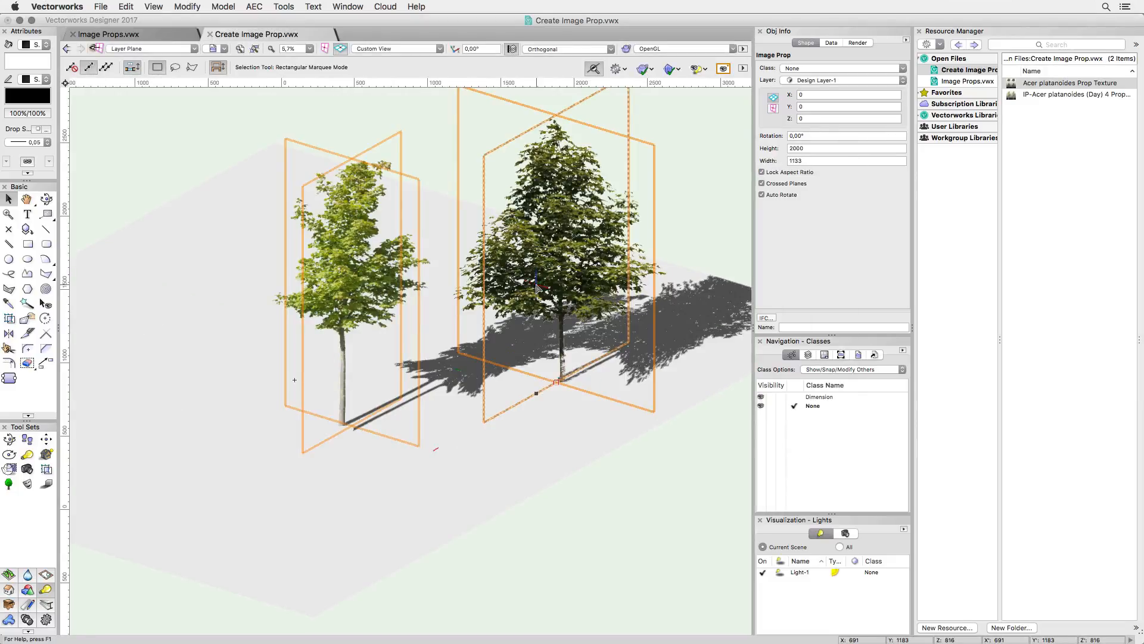
Switch to the Image Props.vwx document showing the daylight gallery scene.
click(110, 35)
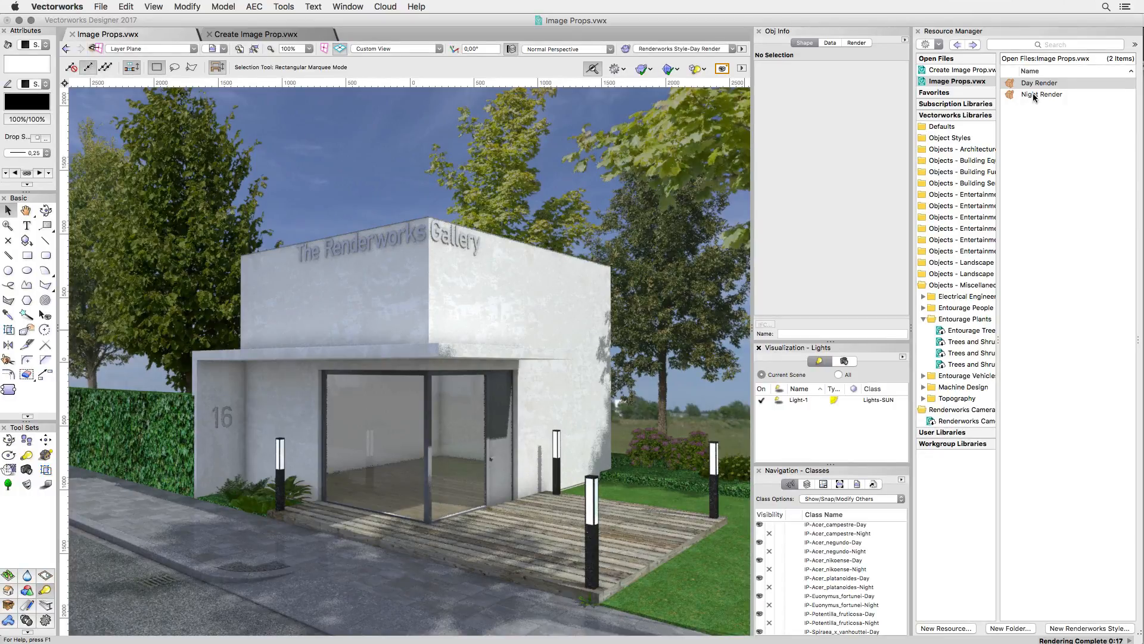
Apply the Night Render style and switch off sun light Light-1.
click(1042, 95)
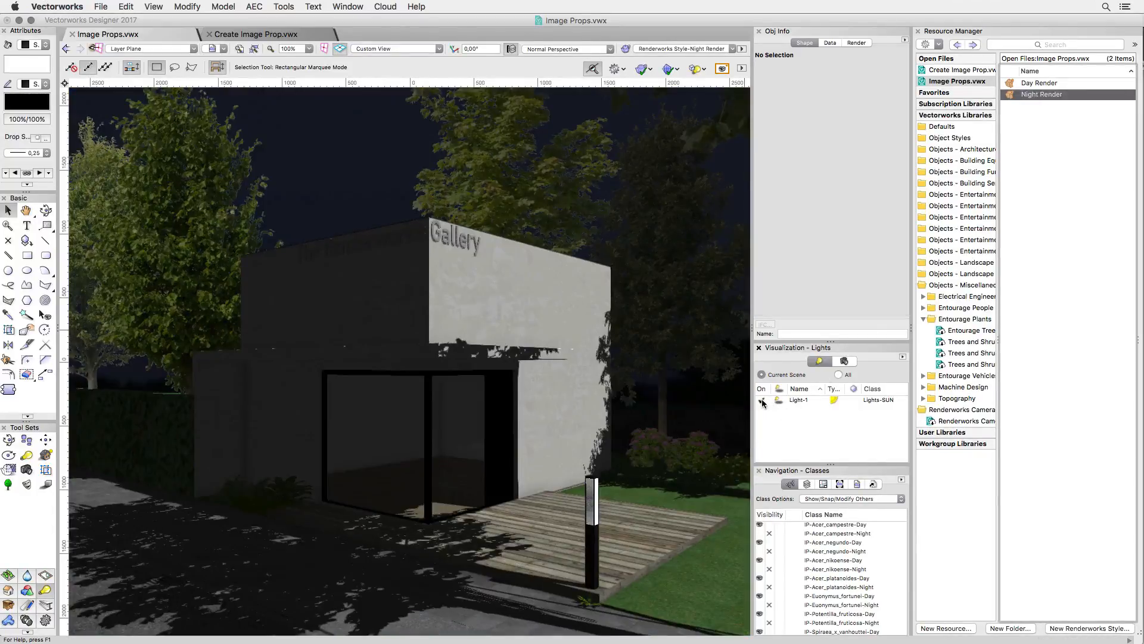
click(762, 401)
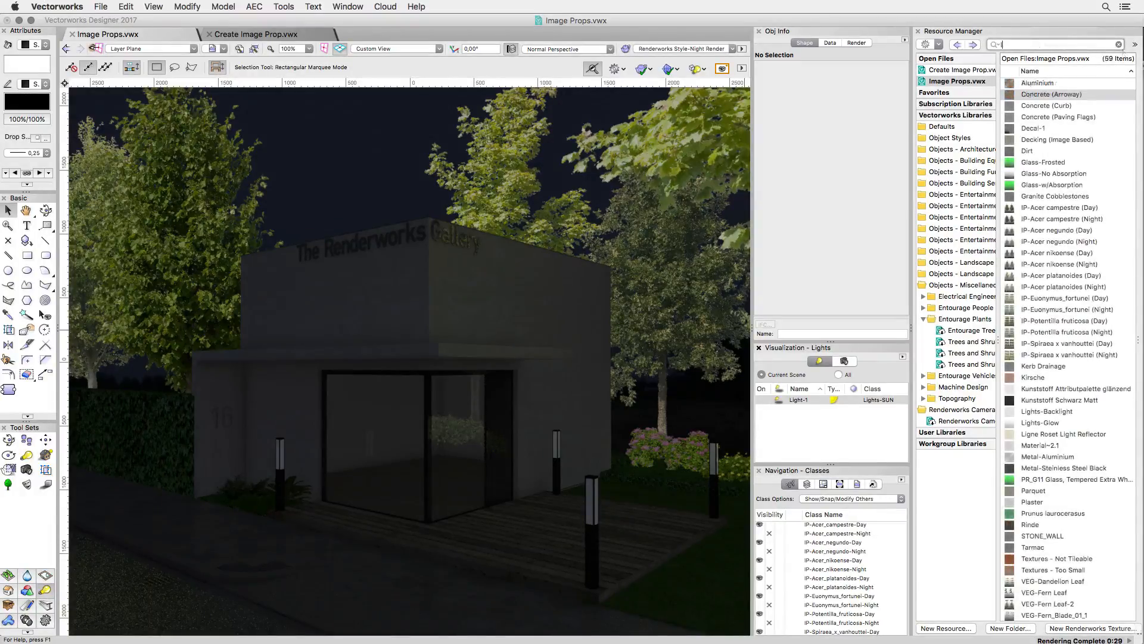
Filter resources to 'IP-' and inspect IP-Acer campestre (Day)'s glow reflectivity at 75% brightness.
text(IP-)
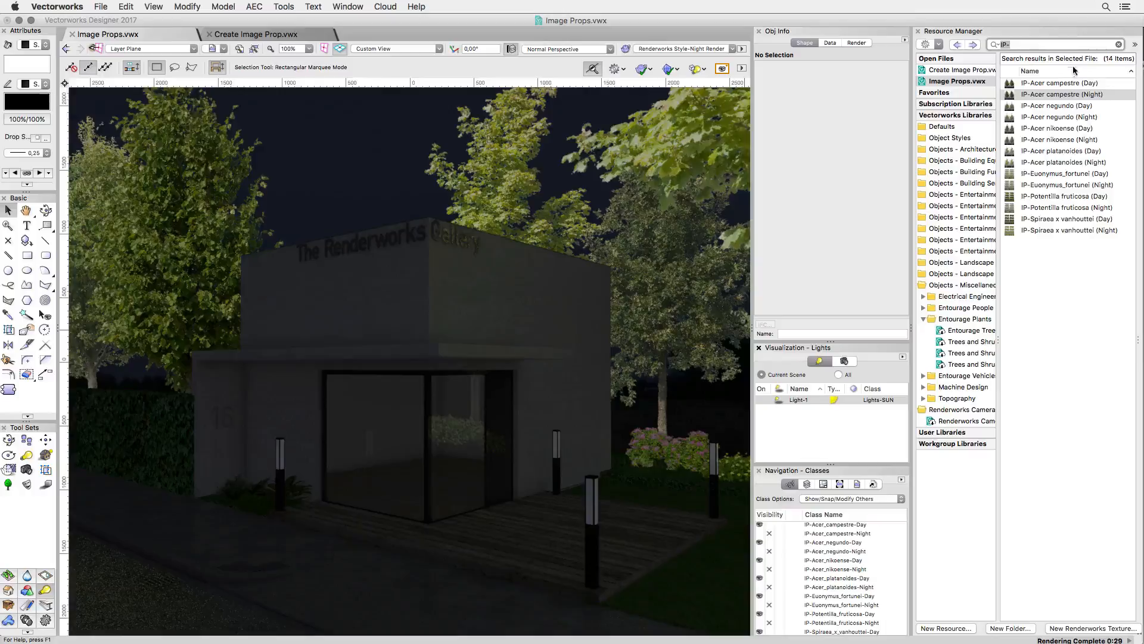
right_click(1062, 93)
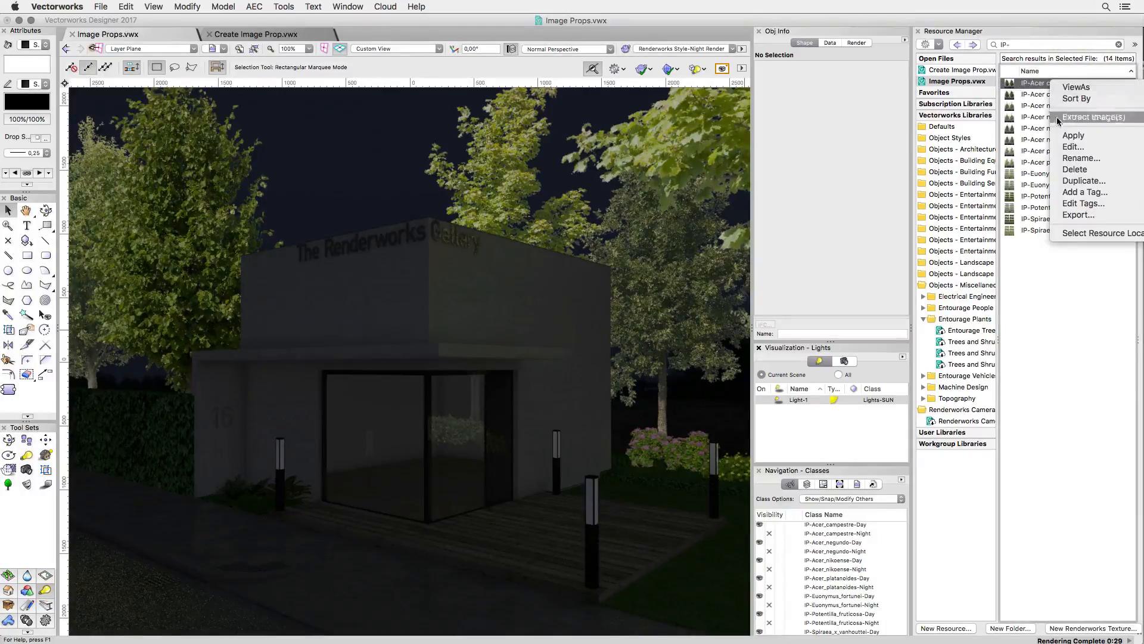
click(1073, 147)
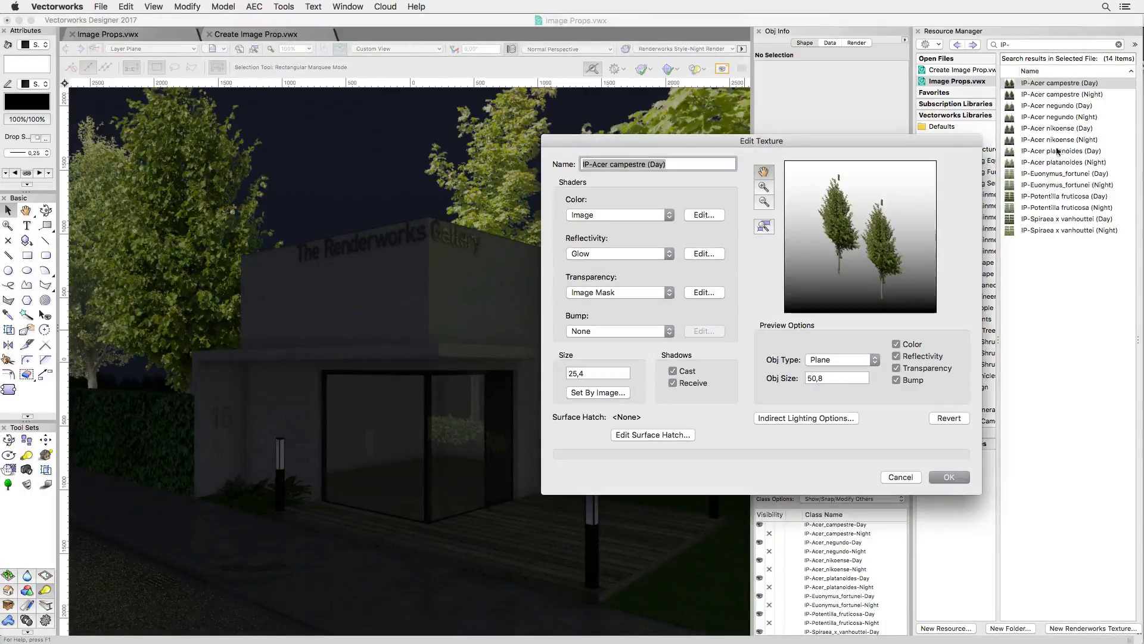
click(702, 252)
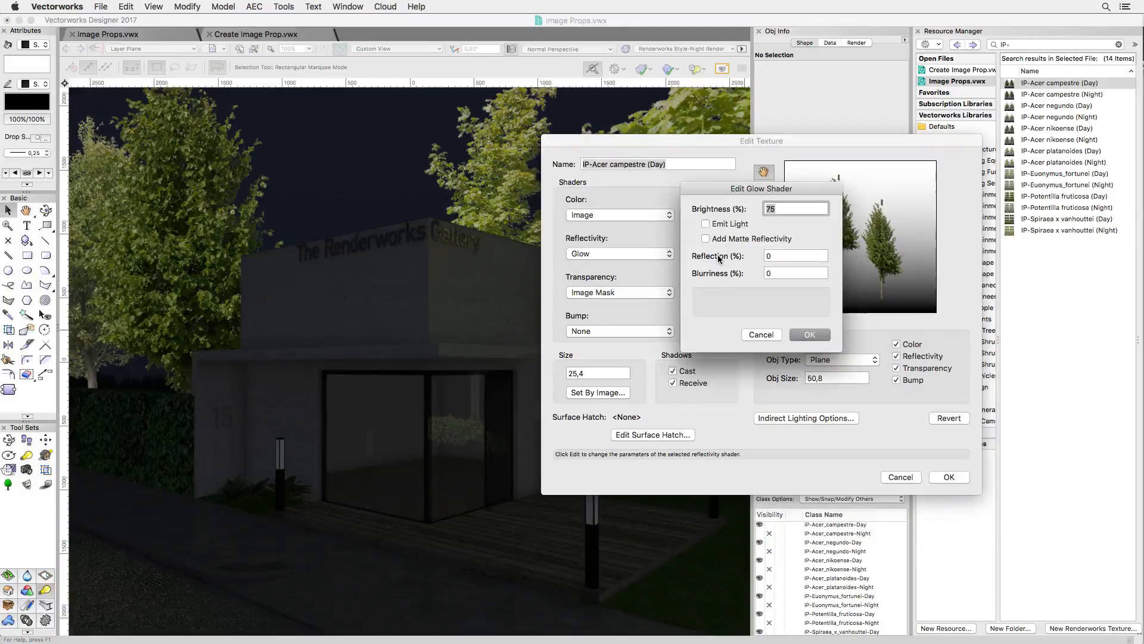
mouse_move(717, 257)
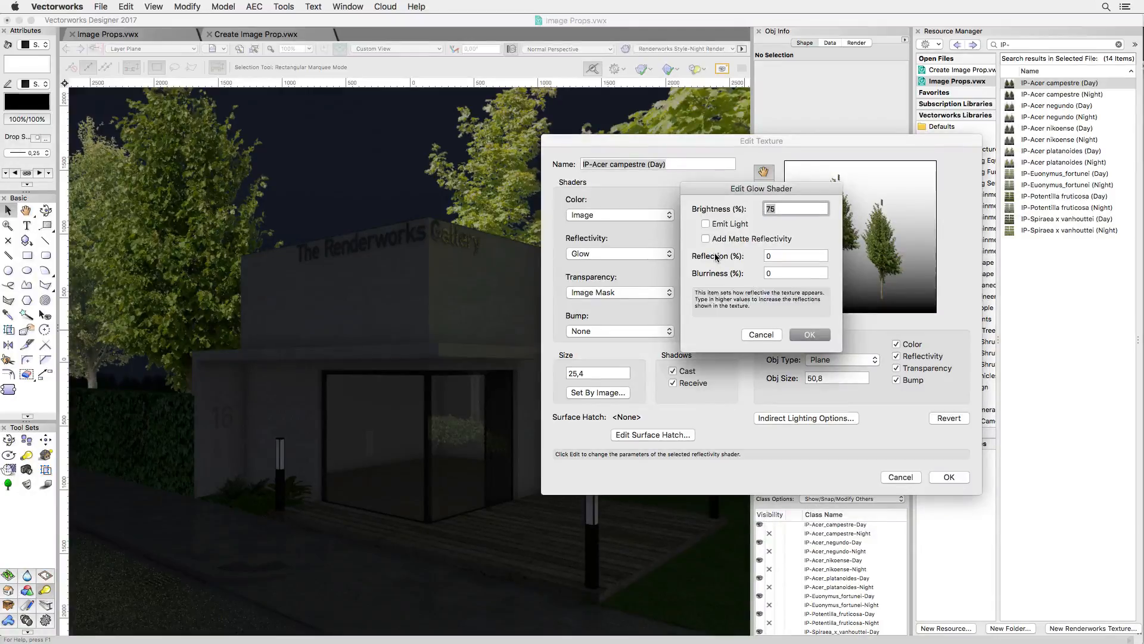
mouse_move(726, 239)
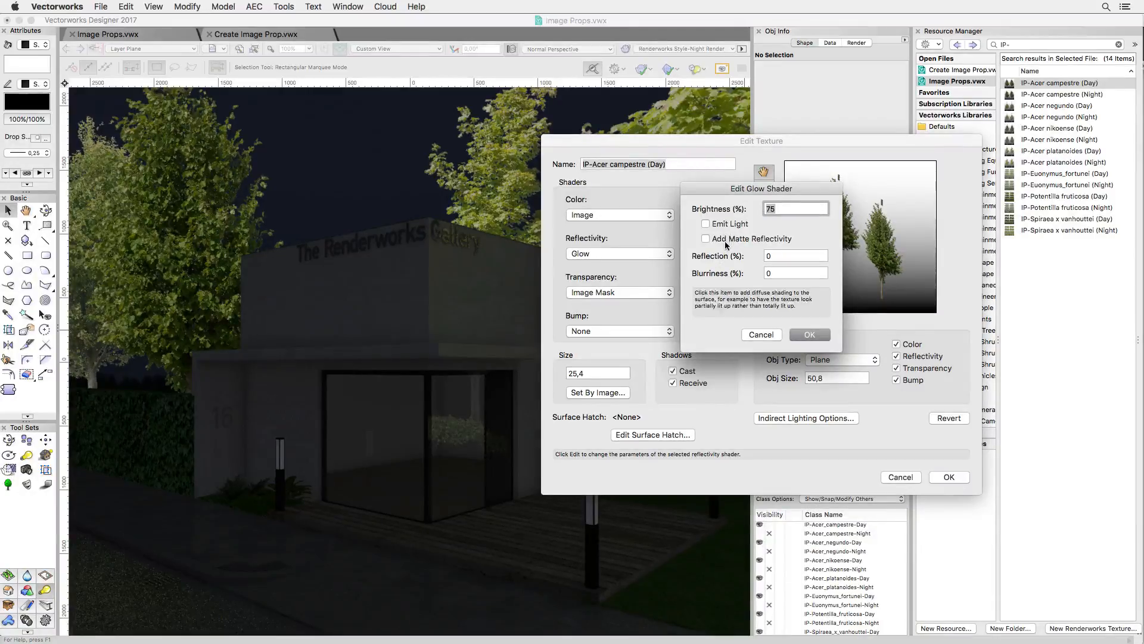
mouse_move(766, 288)
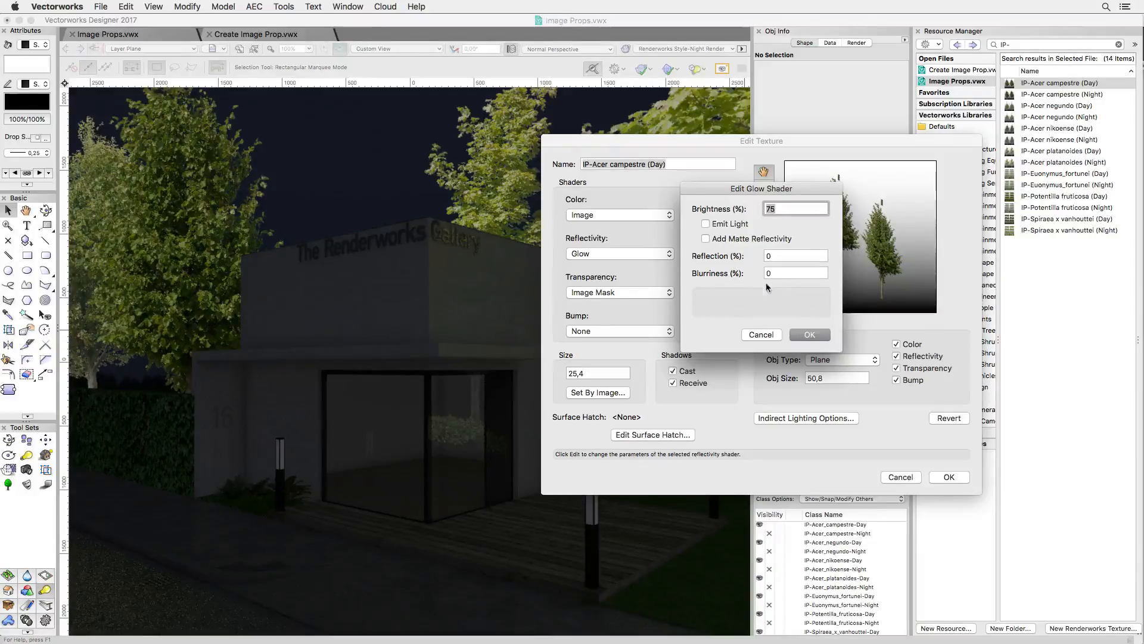
mouse_move(818, 335)
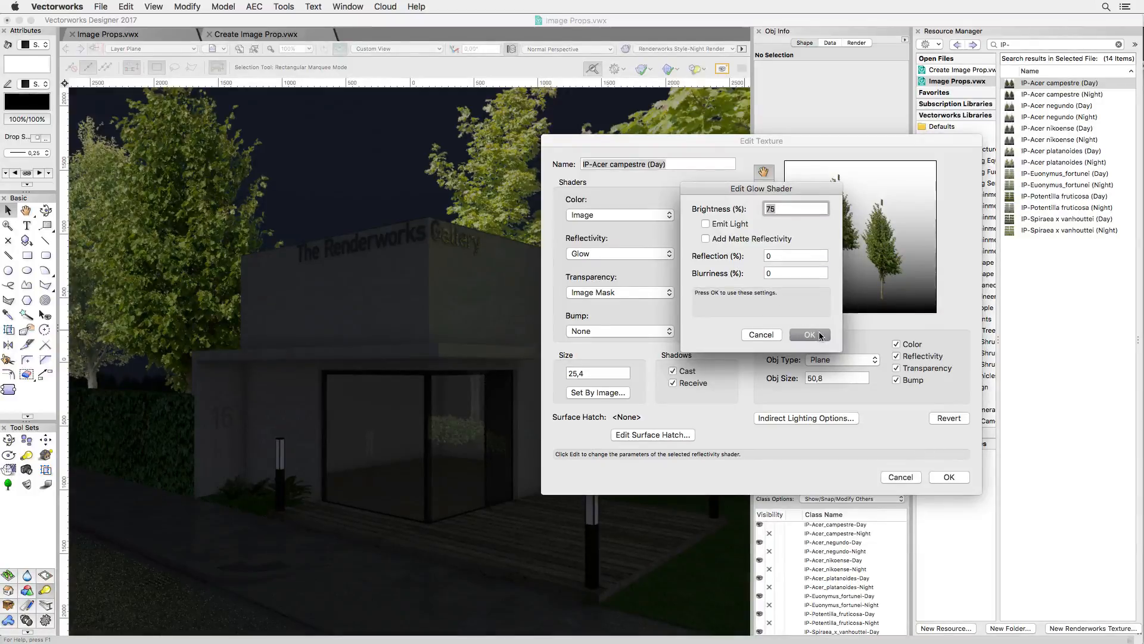
click(809, 334)
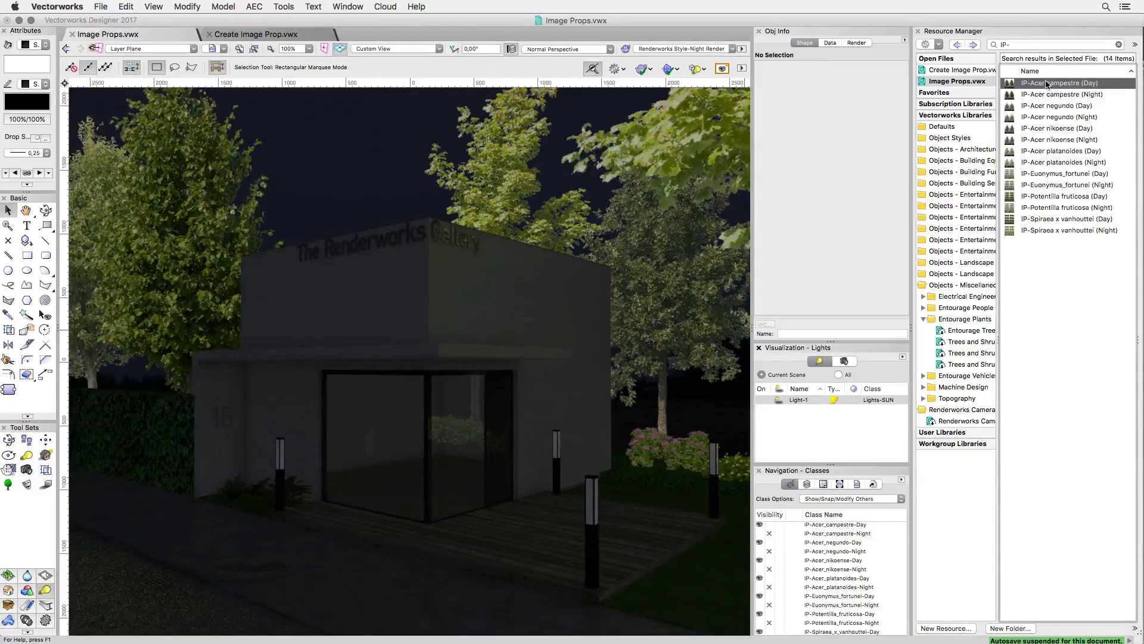
right_click(1059, 82)
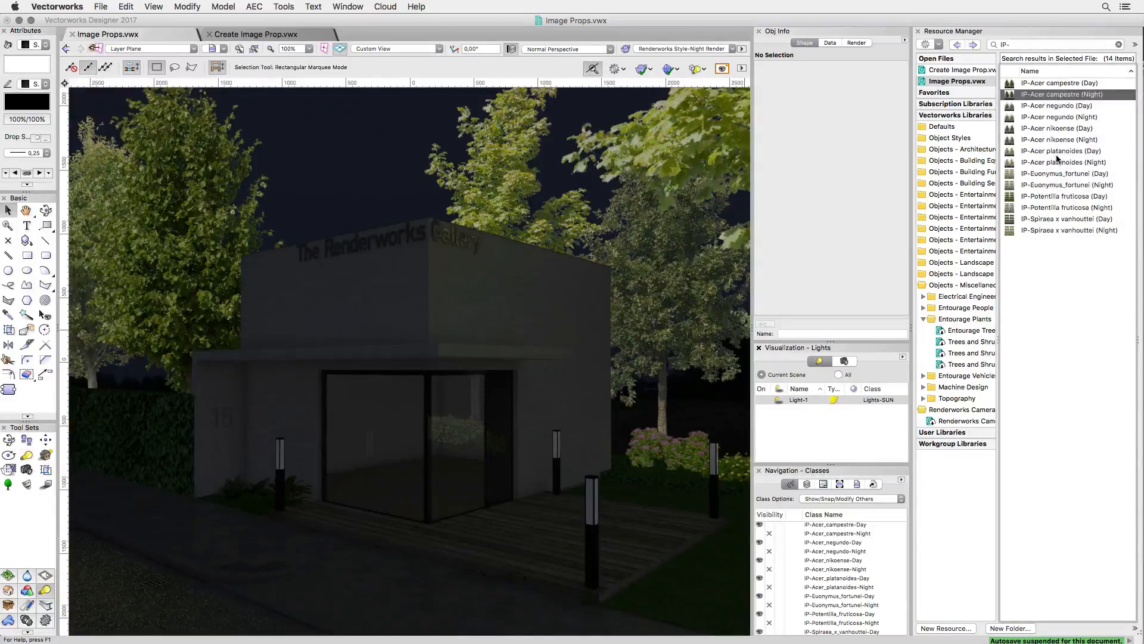
double_click(1062, 95)
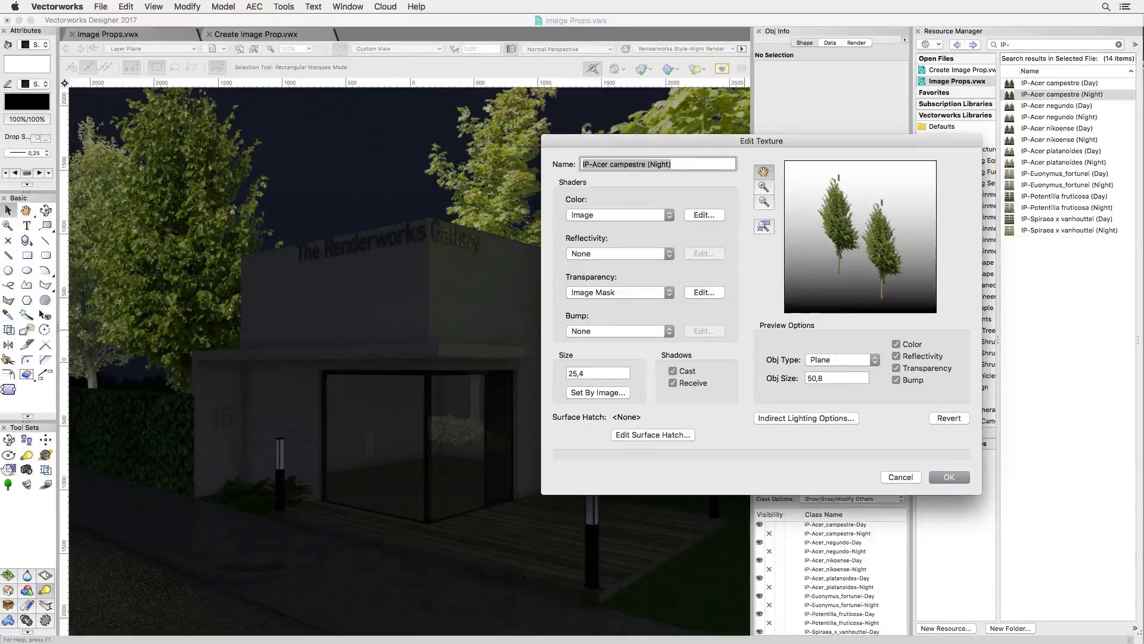
click(949, 477)
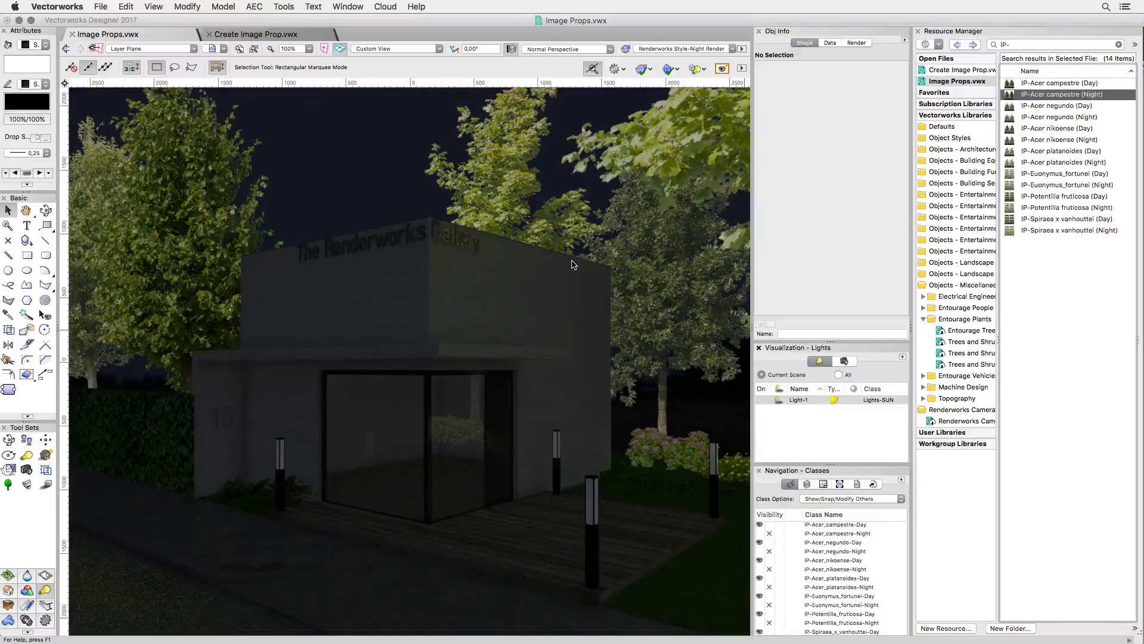
mouse_move(492, 222)
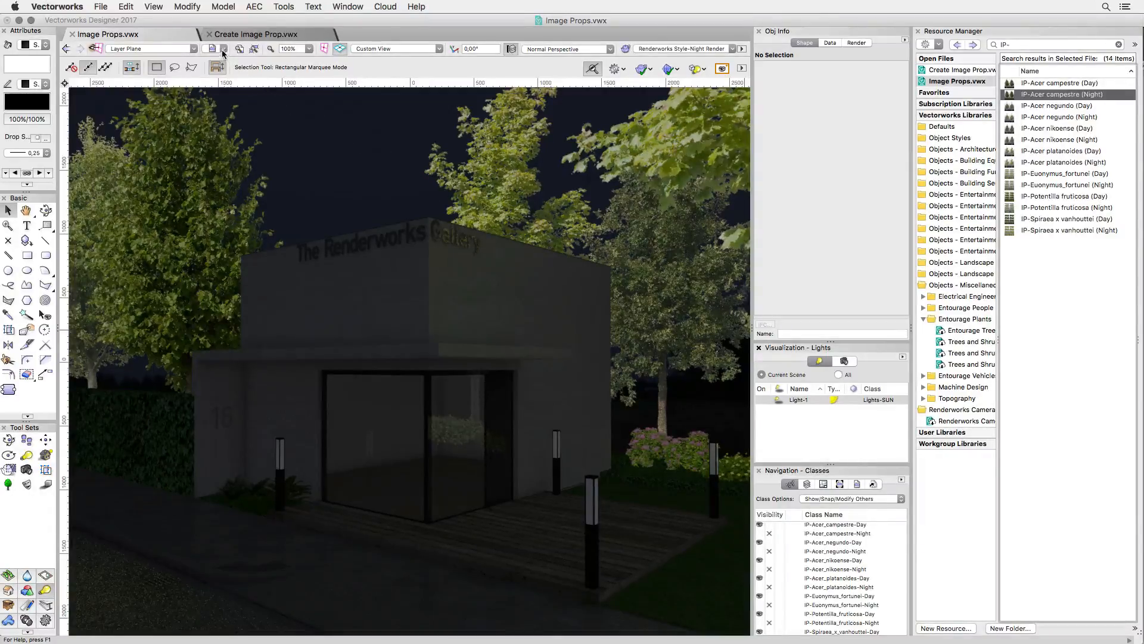
Restore the Image Props - Night saved view of the lit gallery.
click(223, 48)
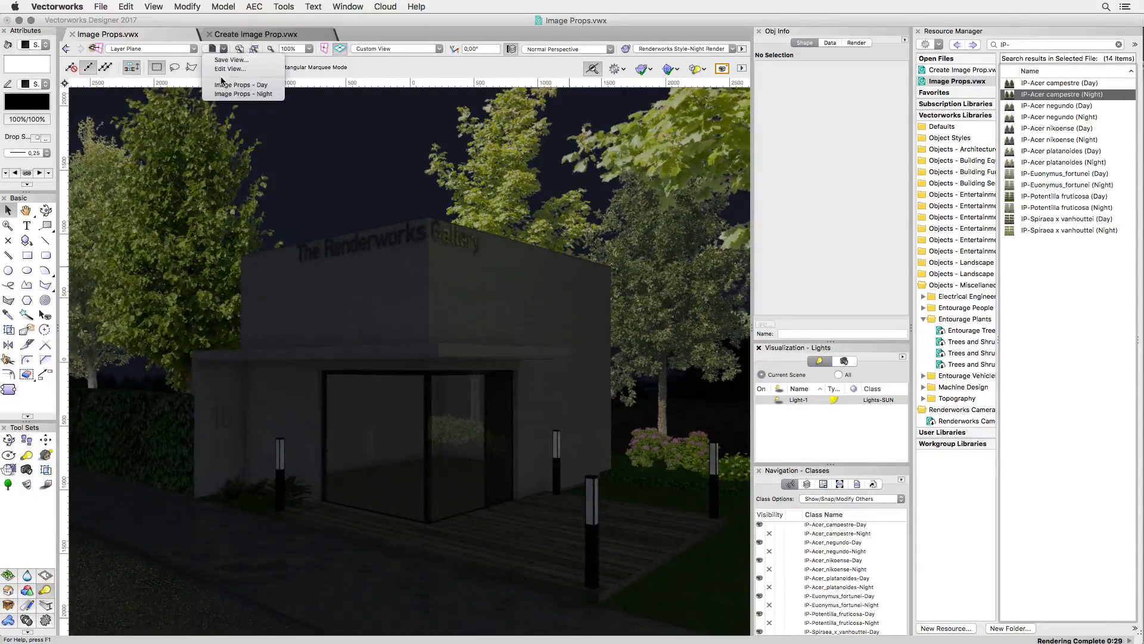
mouse_move(240, 93)
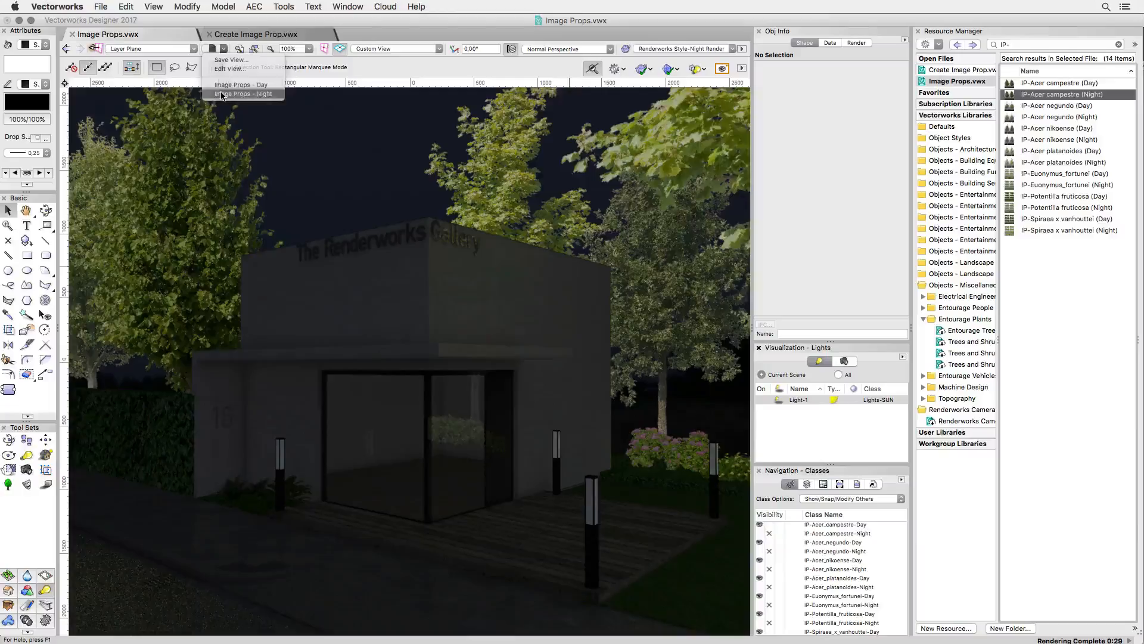
click(239, 84)
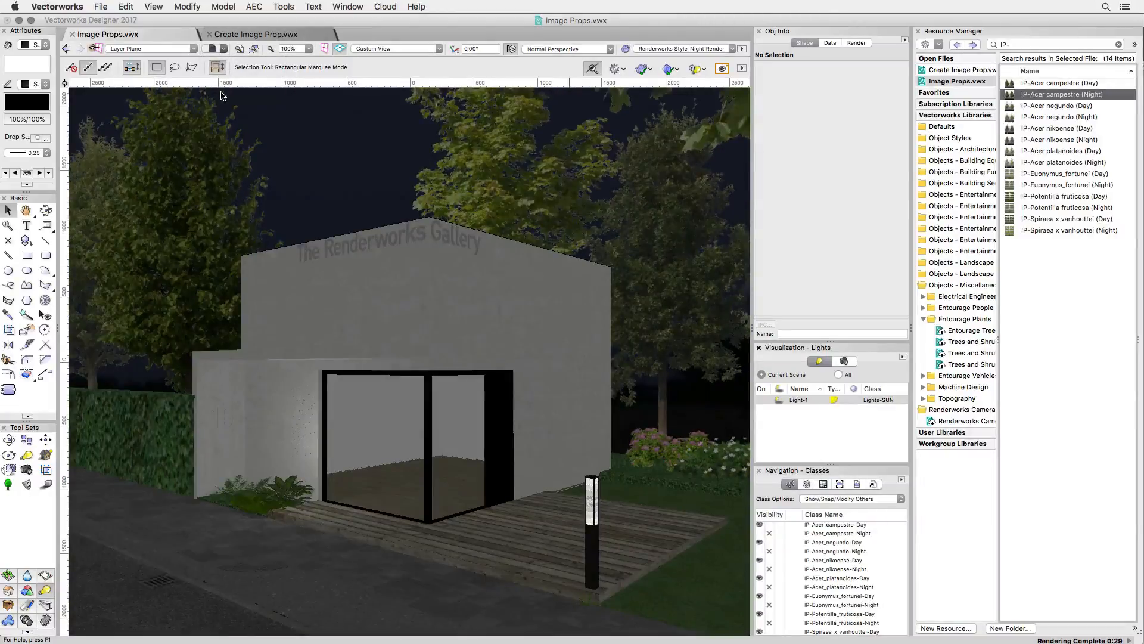